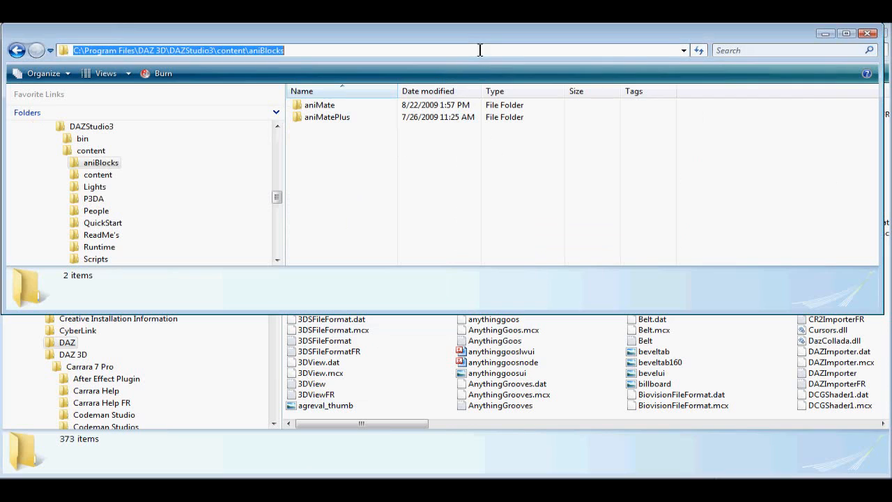
Pick the aniMate folder for the aniBlocks folder path
click(156, 49)
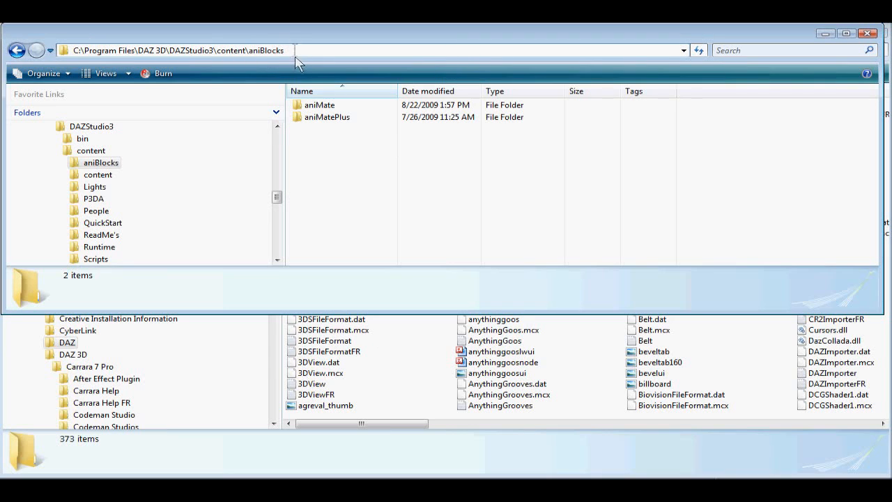
click(320, 104)
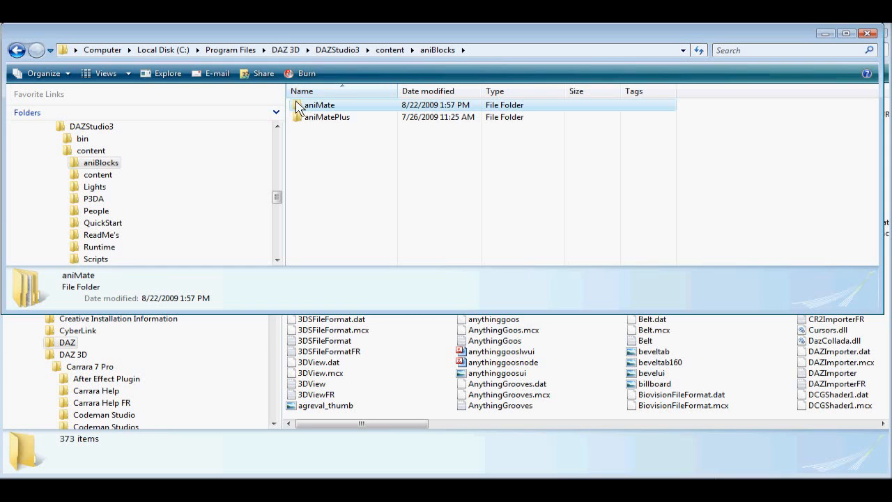
click(327, 117)
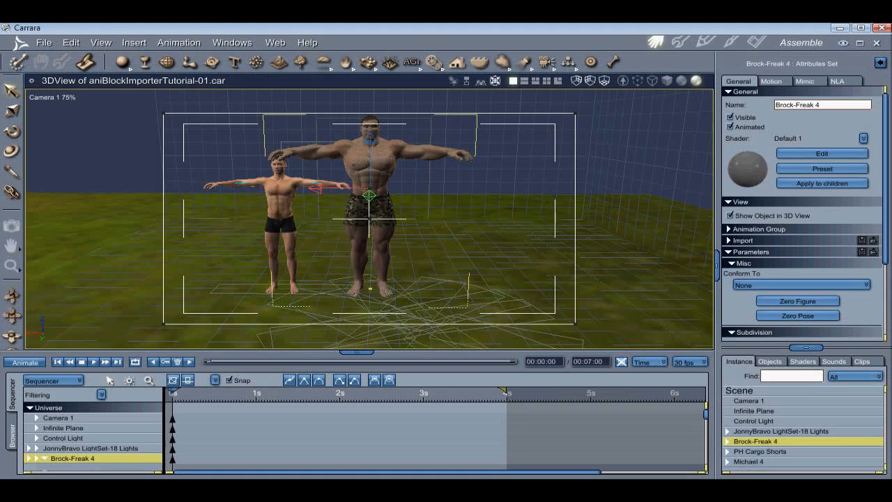
mouse_move(352, 345)
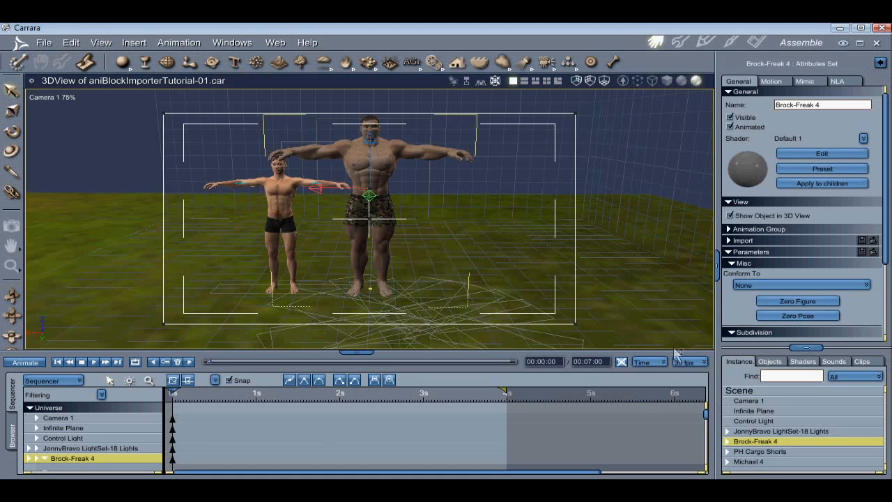
mouse_move(690, 382)
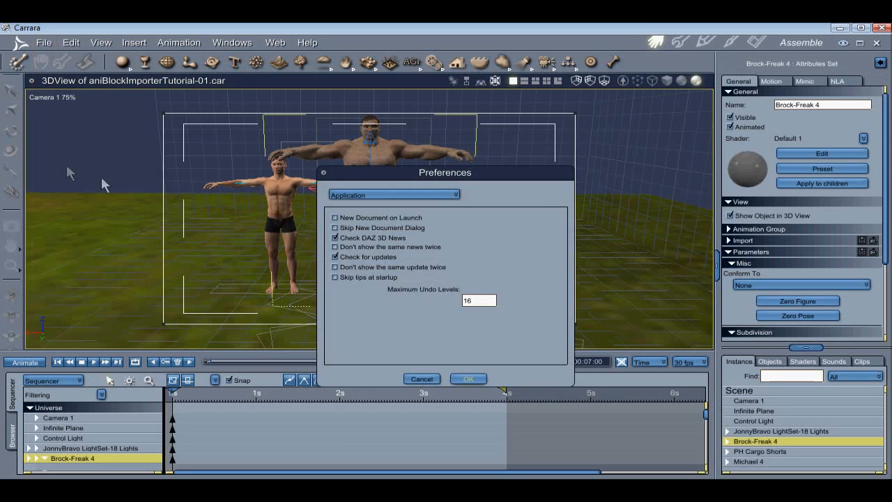
In general scene preferences, keep Linear as the default tweener and apply
click(393, 194)
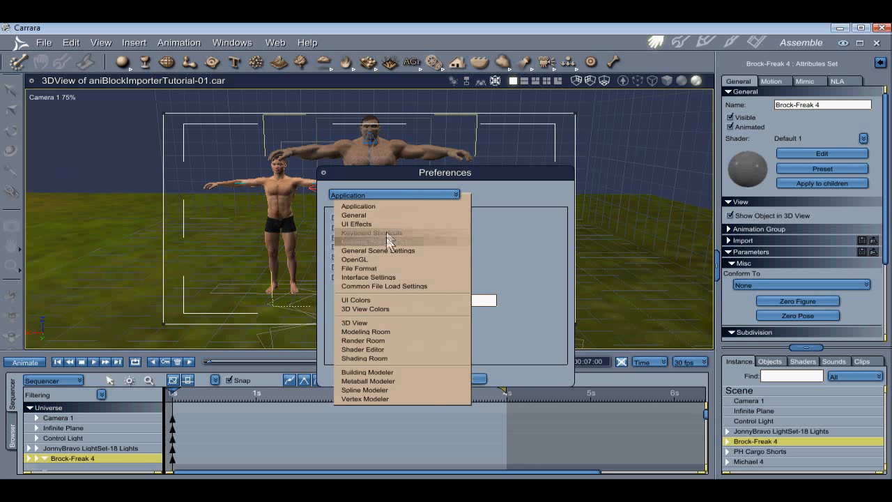
click(378, 251)
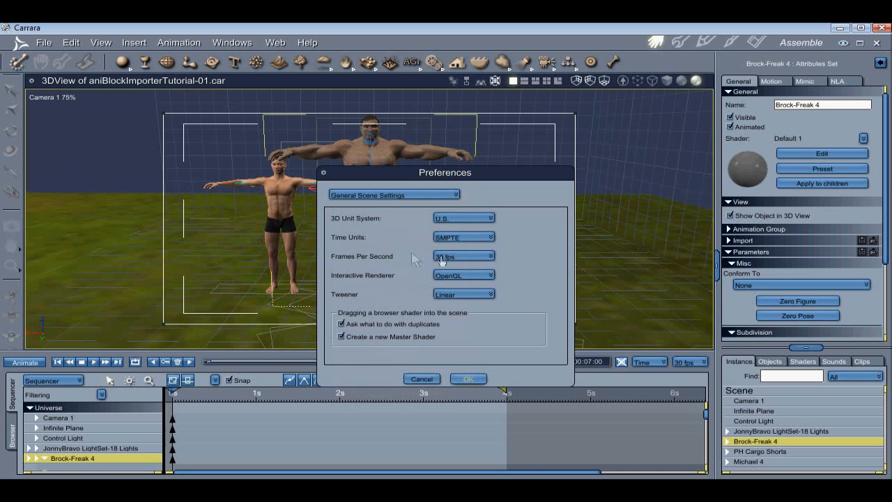
click(464, 256)
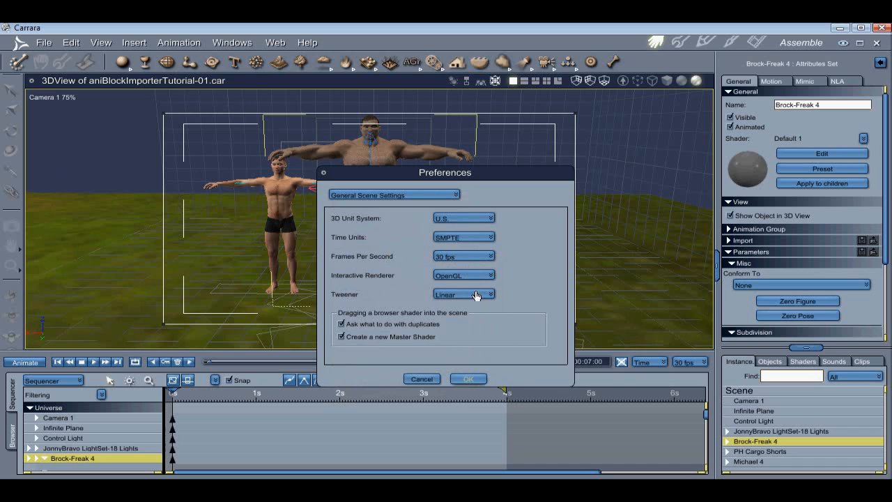
click(463, 293)
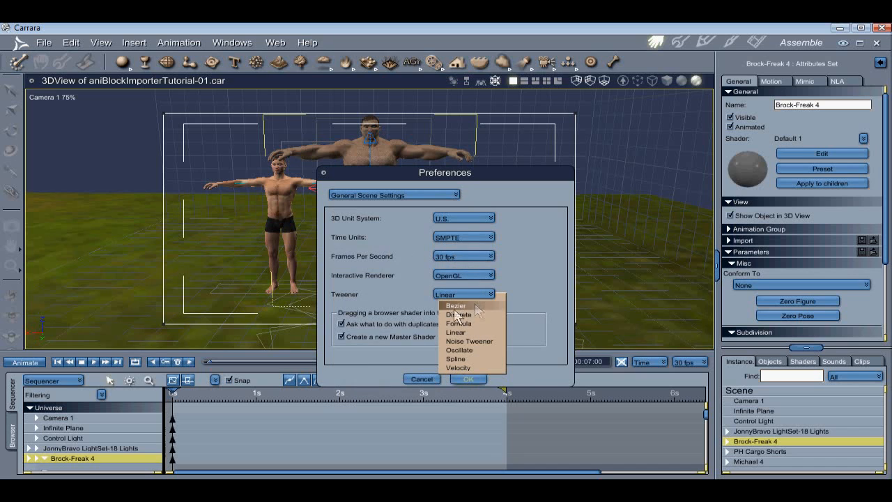
click(456, 332)
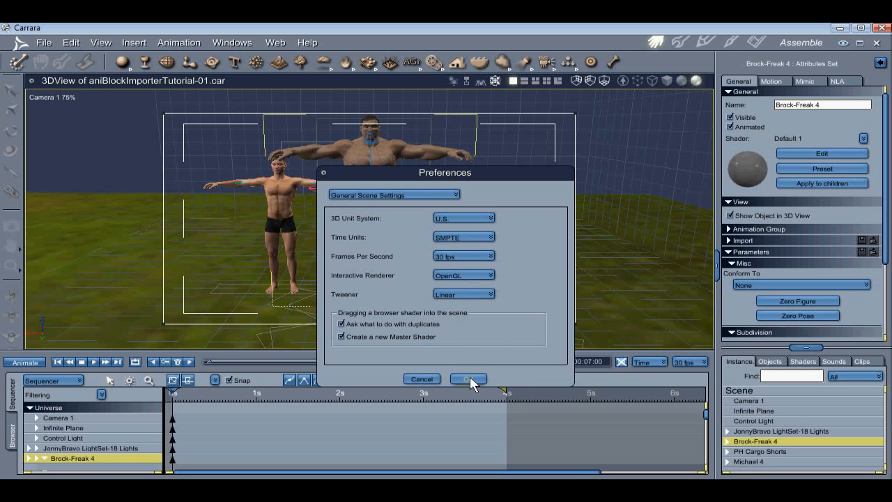
click(468, 379)
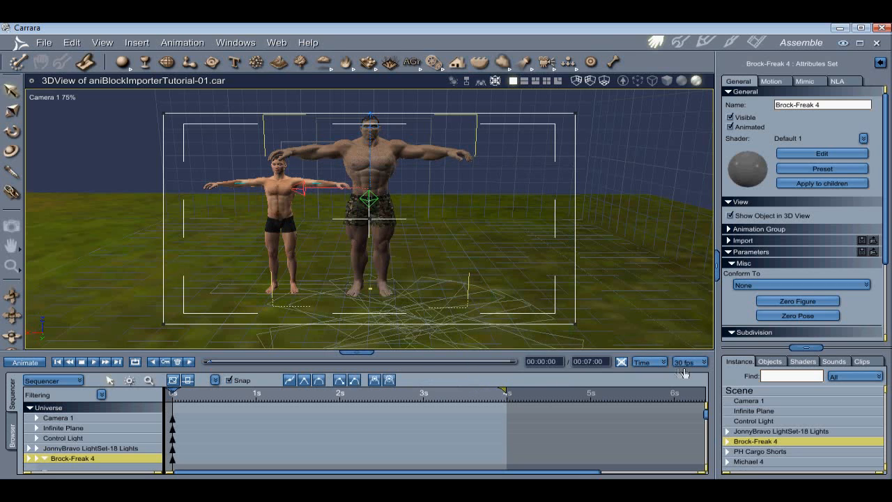
Keep the timeline at 30 fps and show Brock-Freak 4's motion settings
click(706, 361)
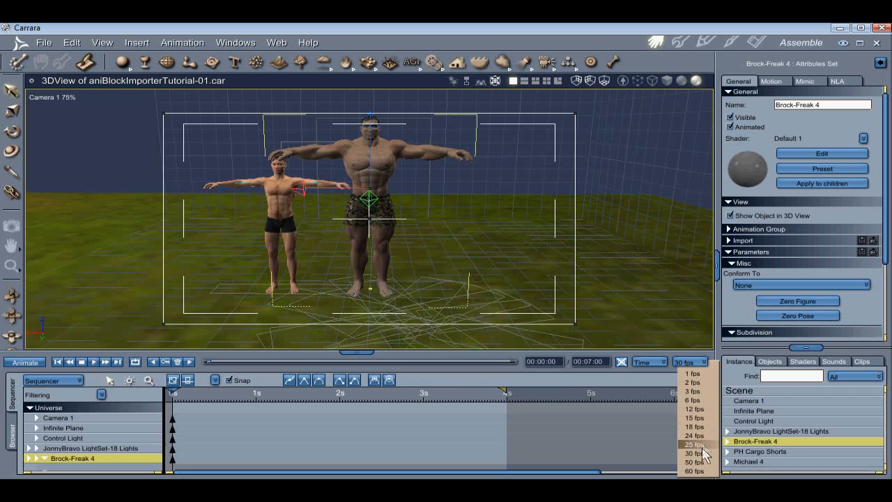
click(694, 444)
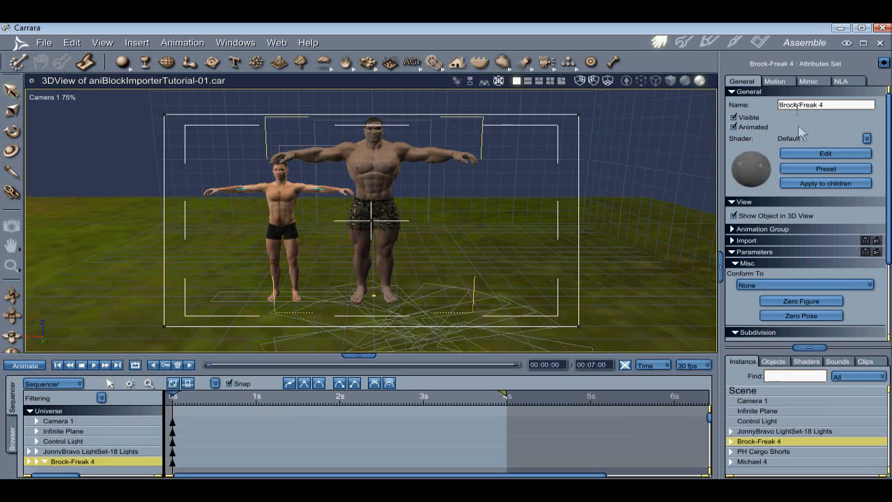
click(774, 80)
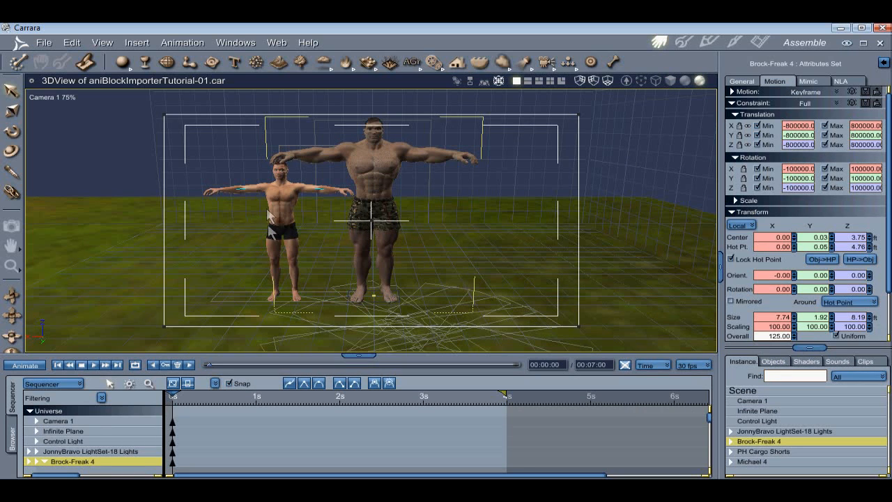
Import angry_walk_start.gfa from WalkStyles1 with Disable constraints turned off
click(44, 42)
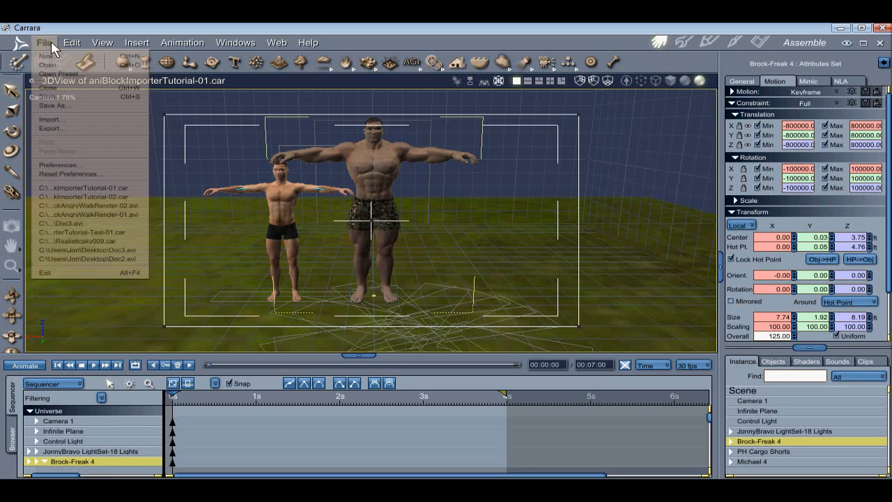
click(51, 65)
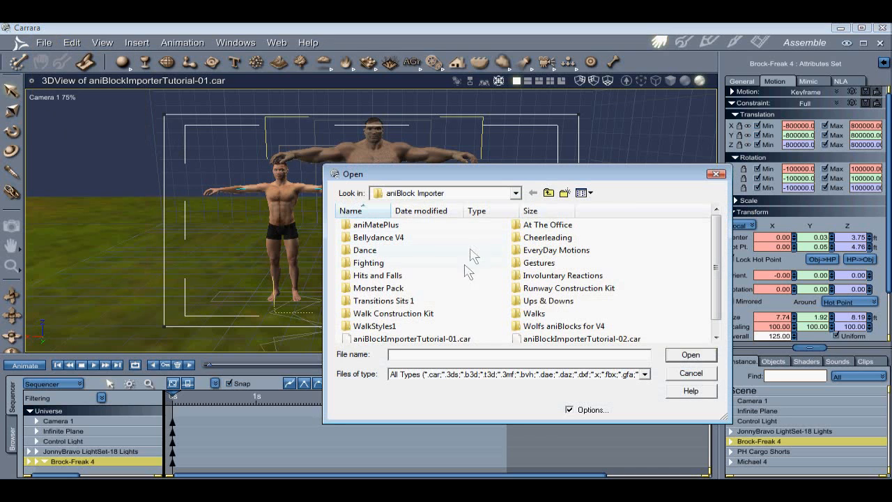
double_click(375, 326)
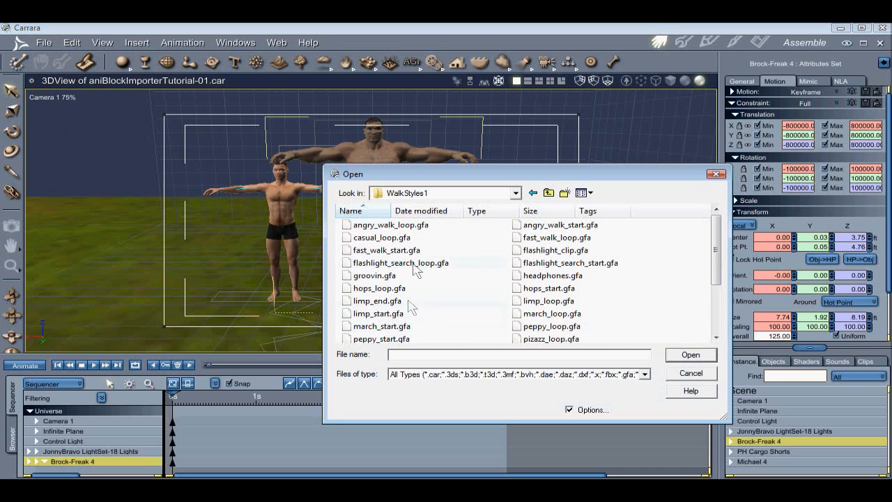
click(560, 224)
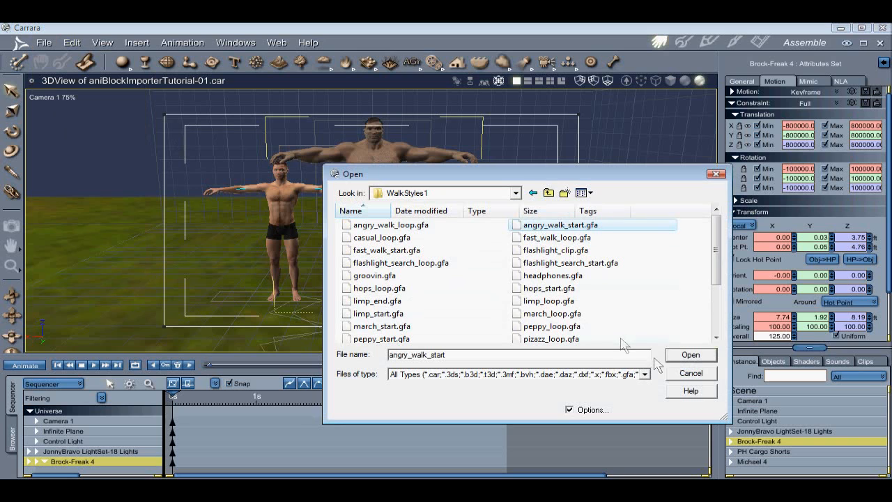
click(690, 354)
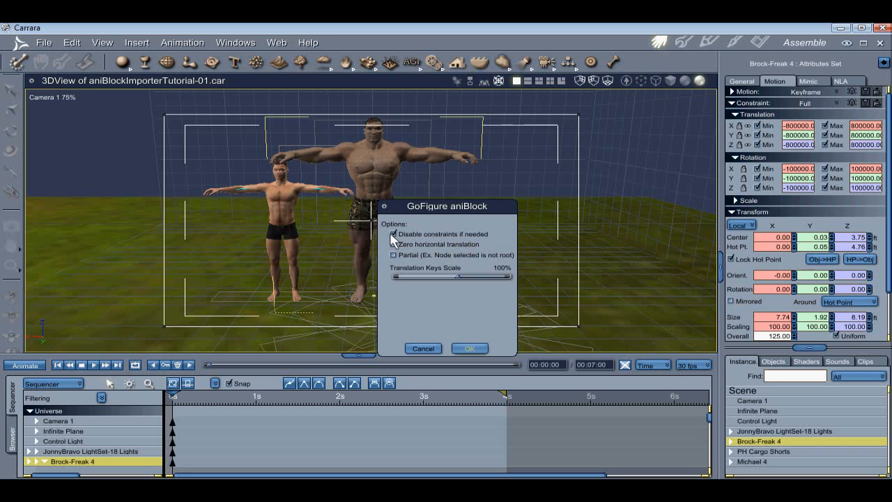
click(394, 233)
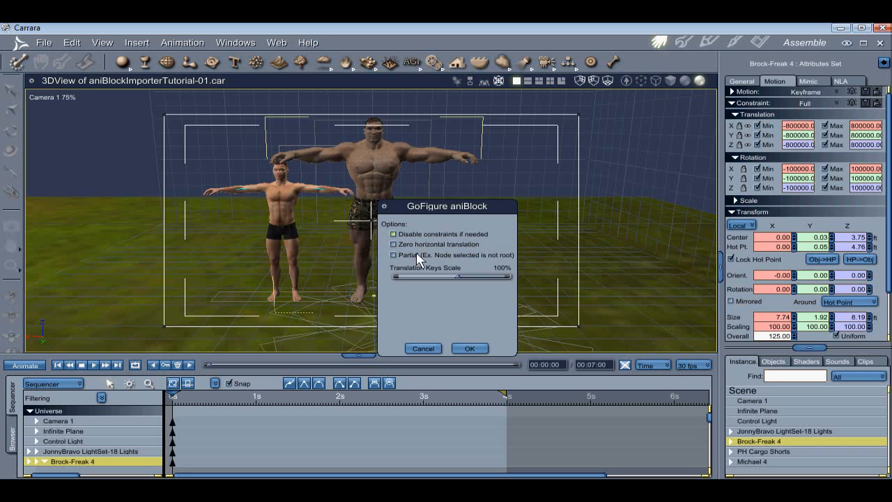
mouse_move(435, 260)
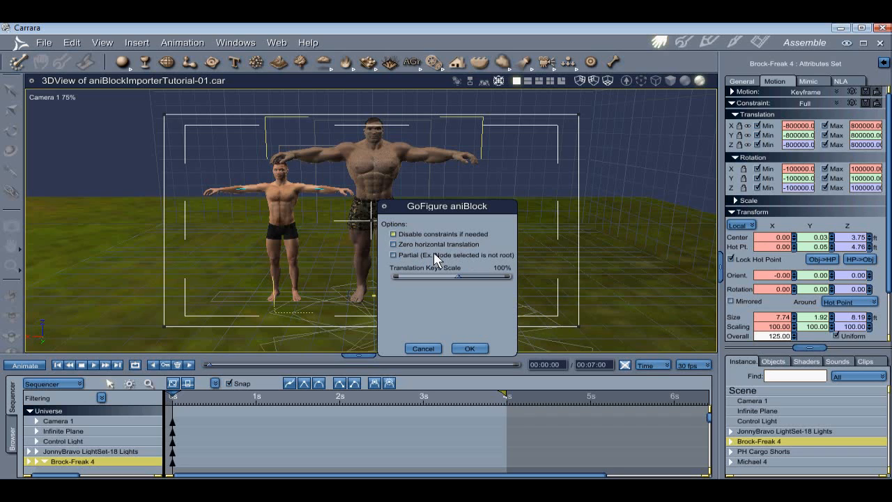
mouse_move(433, 261)
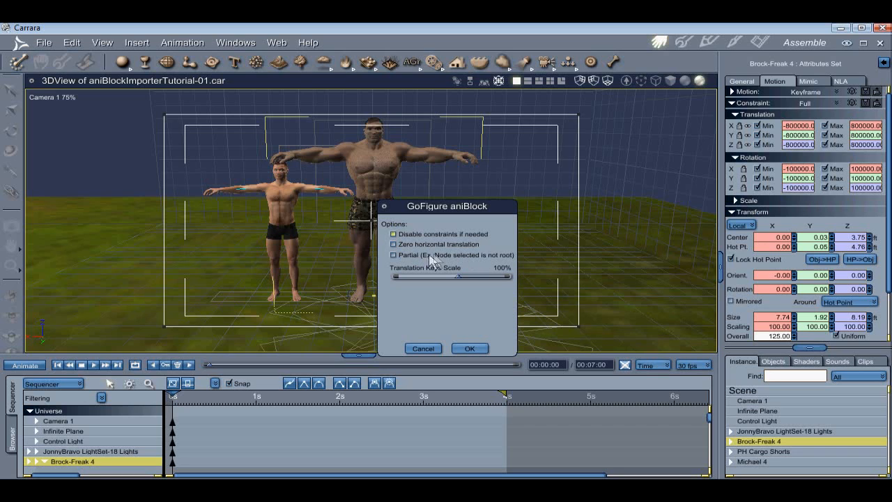
mouse_move(480, 267)
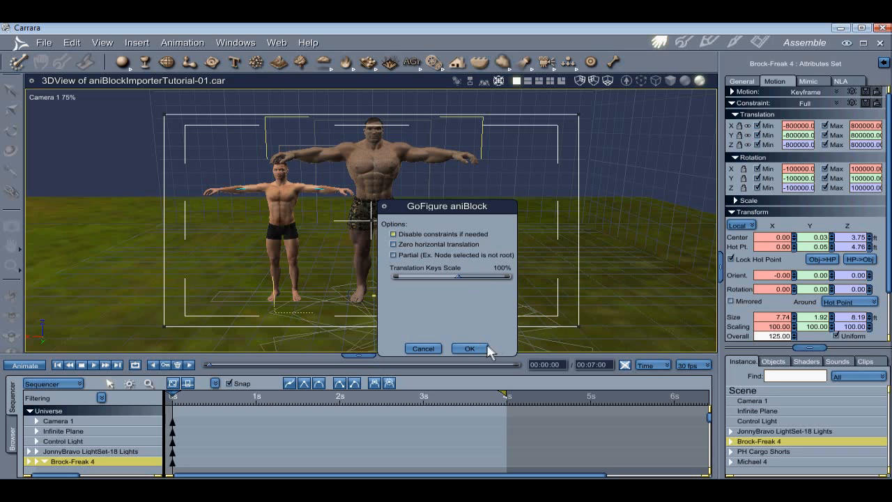
mouse_move(509, 278)
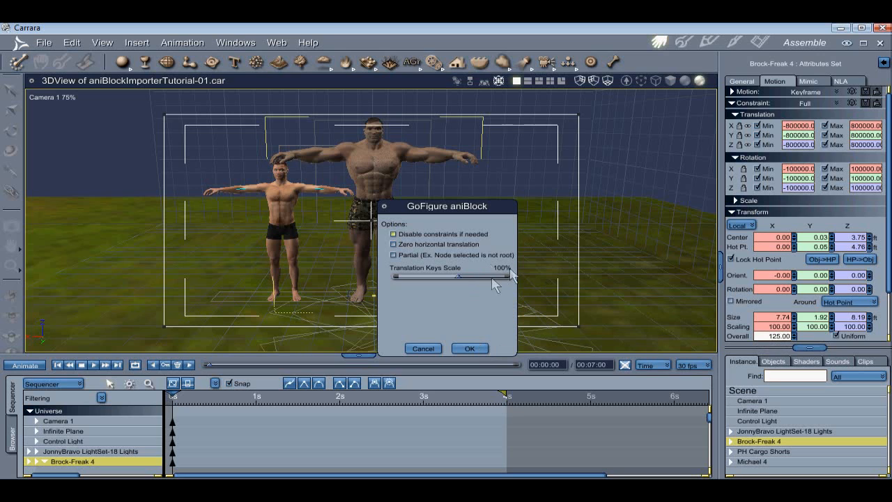
Apply the angry walk clip to Brock-Freak 4 and rewind to 00:00:00
click(470, 348)
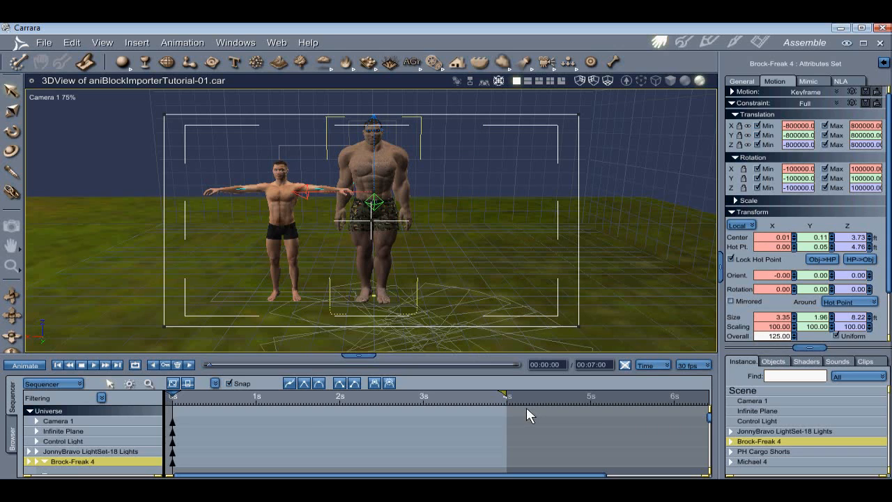
click(753, 462)
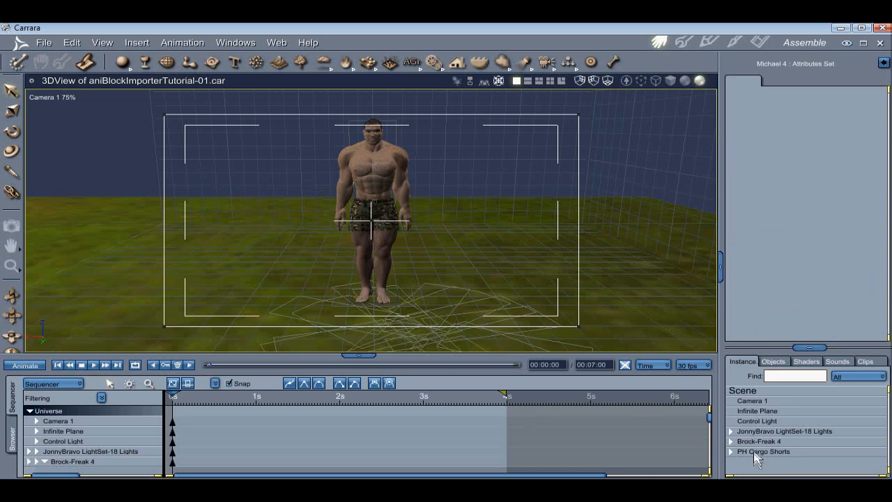
click(759, 441)
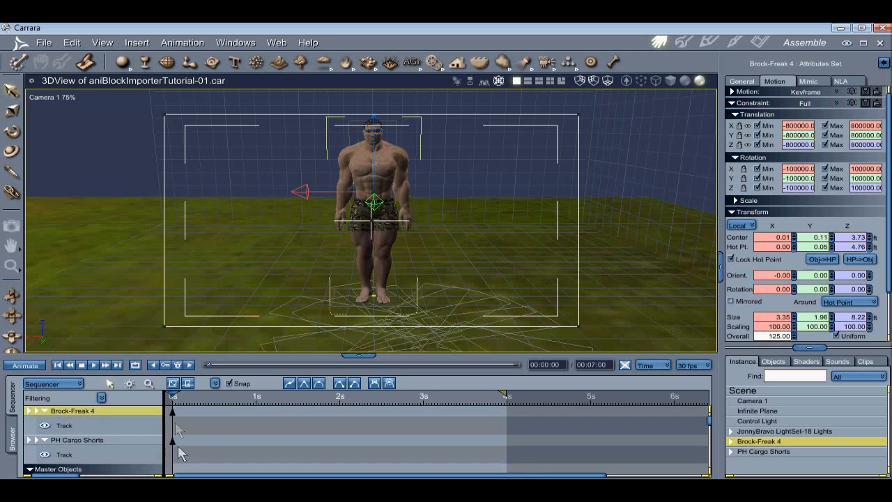
click(28, 410)
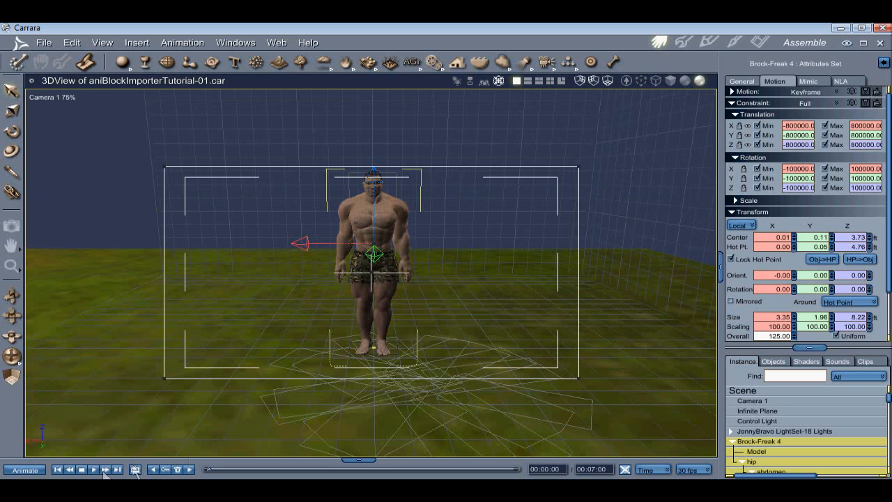
Play Brock-Freak 4's angry walk animation, restarting playback once
click(92, 469)
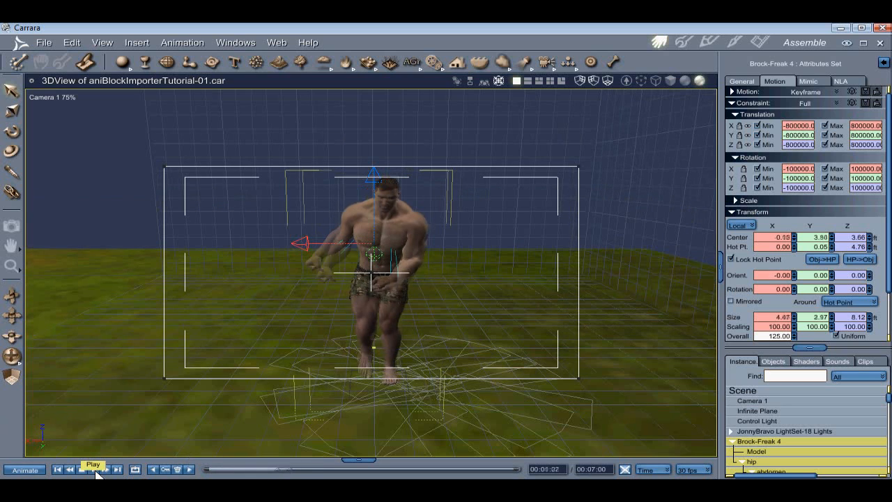
click(92, 464)
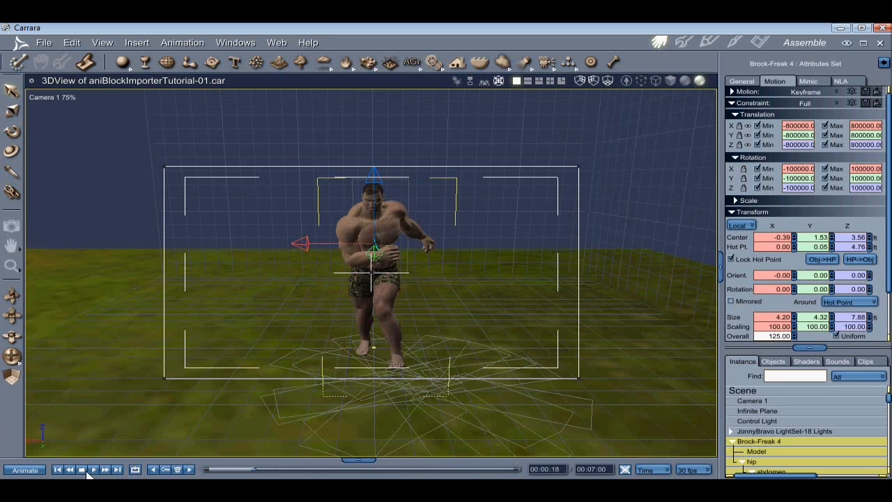
mouse_move(405, 354)
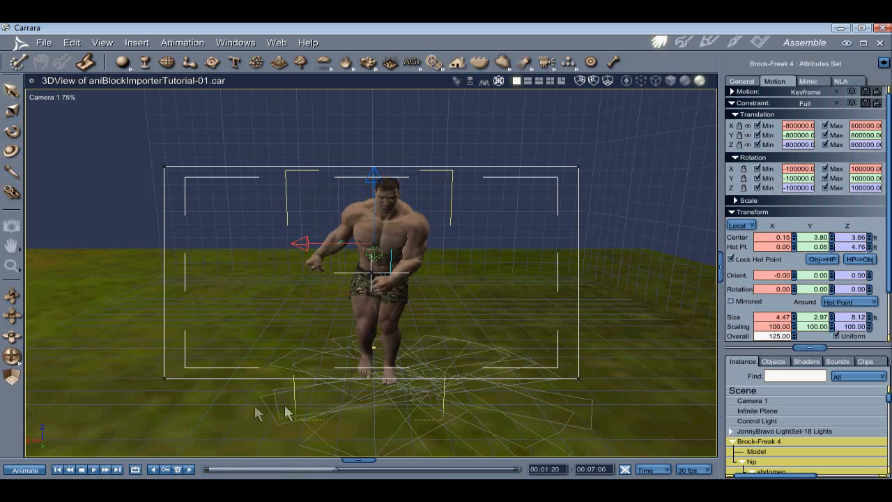
mouse_move(346, 453)
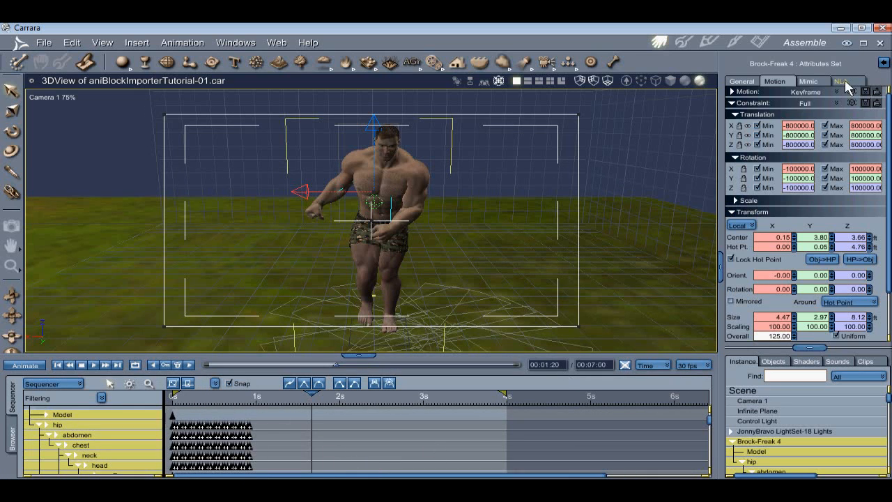
Create a master clip from the walk keyframes and view the scene's Clips list
click(803, 173)
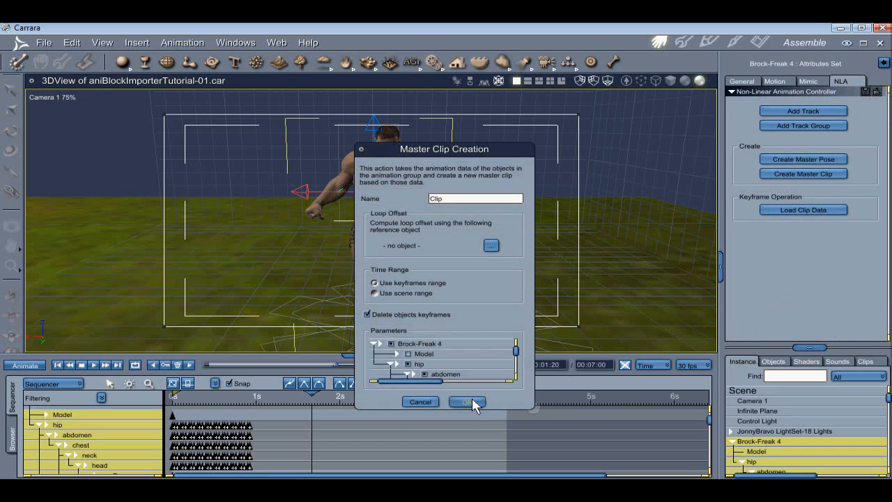
click(465, 401)
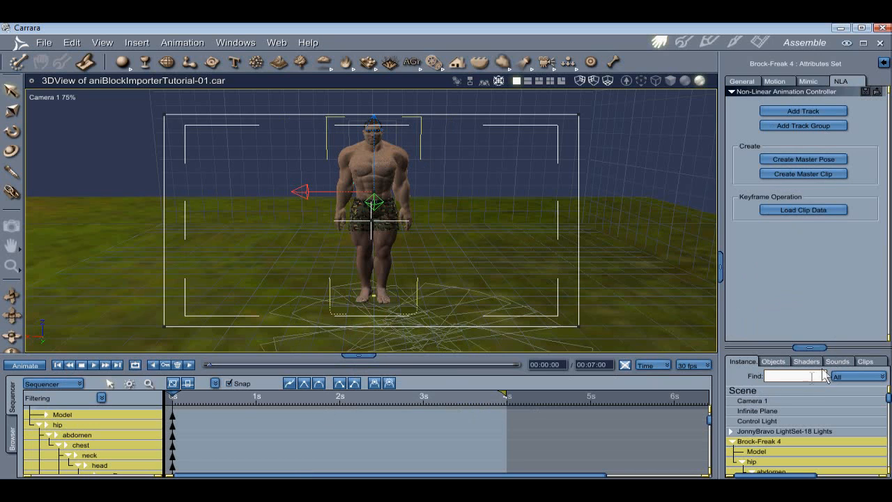
click(803, 174)
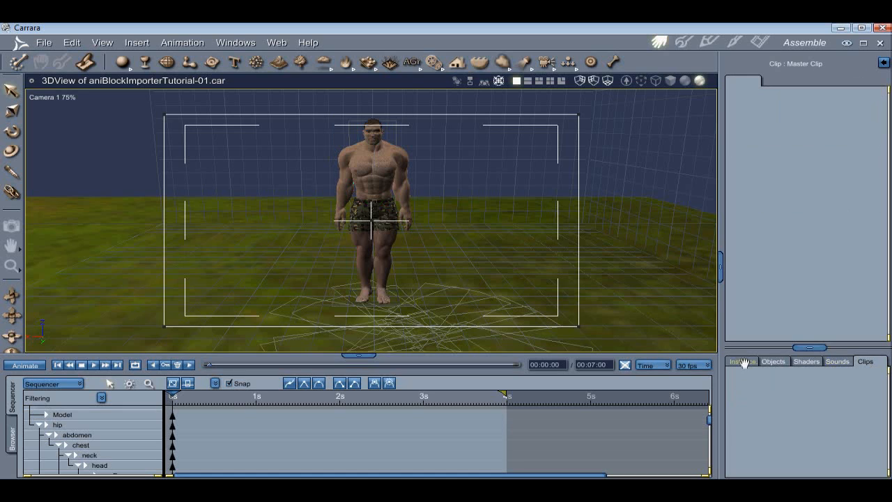
Re-import angry_walk_start.gfa onto Brock-Freak 4, allowing constraints to be disabled
click(759, 441)
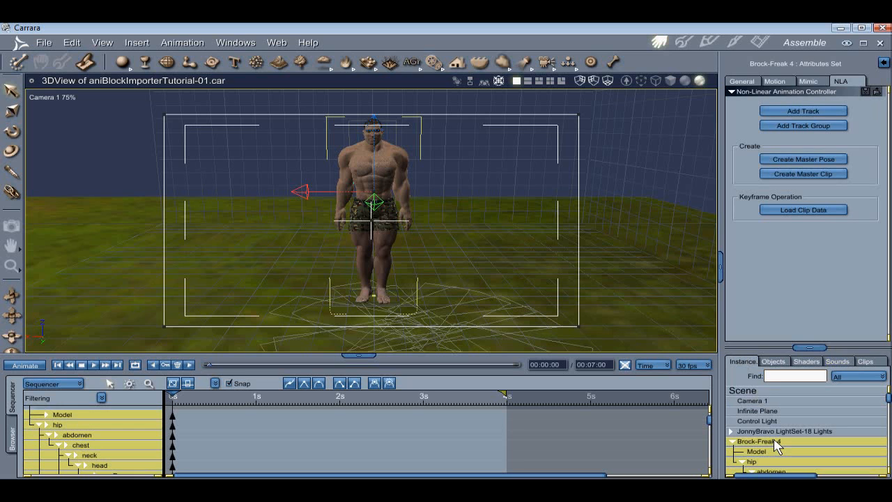
click(44, 43)
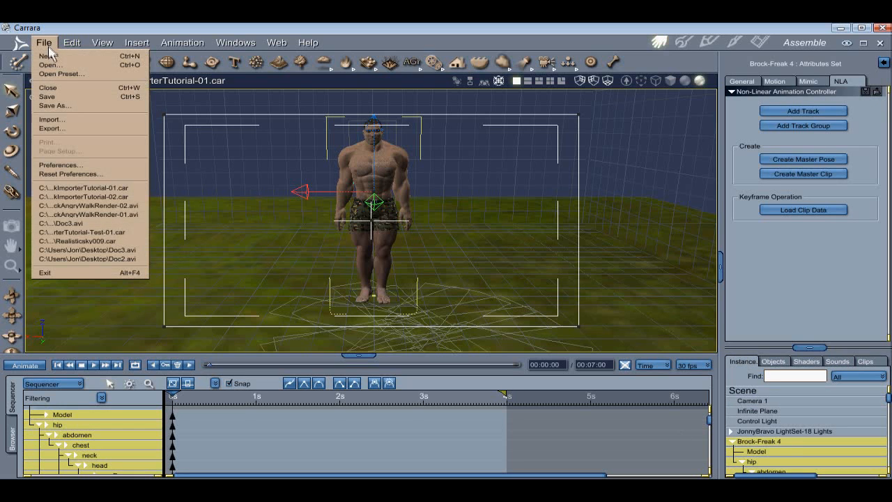
click(50, 65)
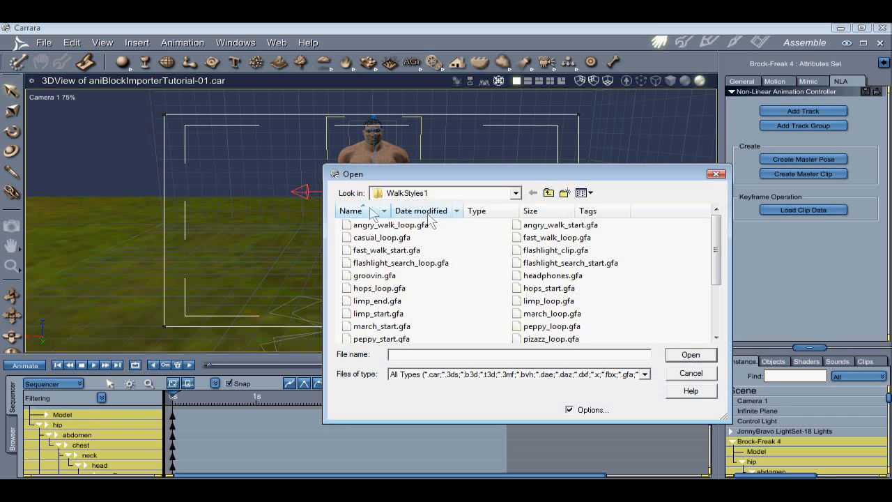
click(561, 224)
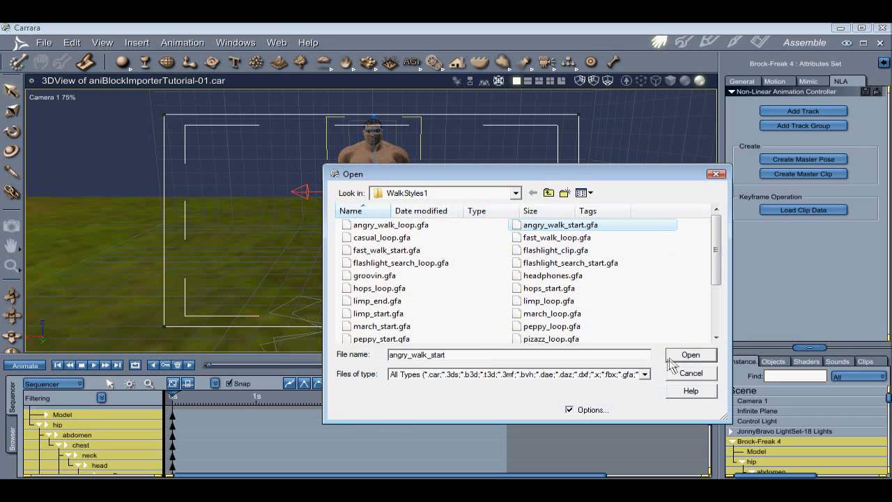
click(690, 355)
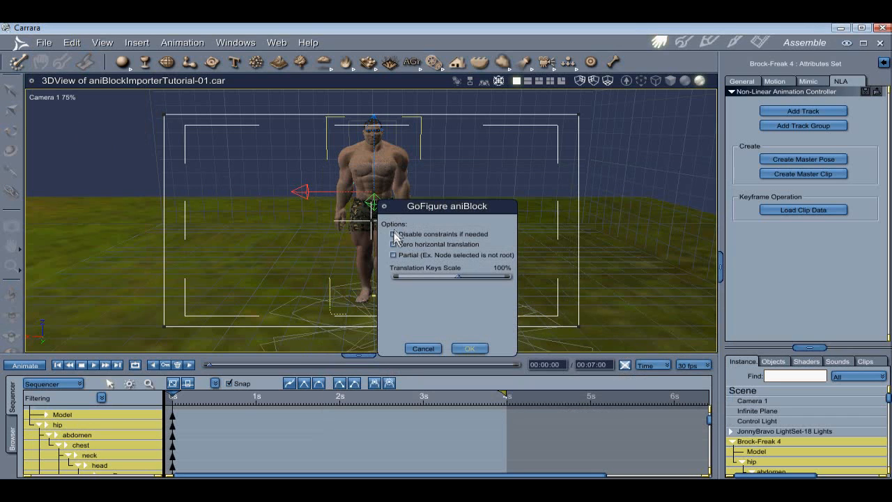
click(469, 349)
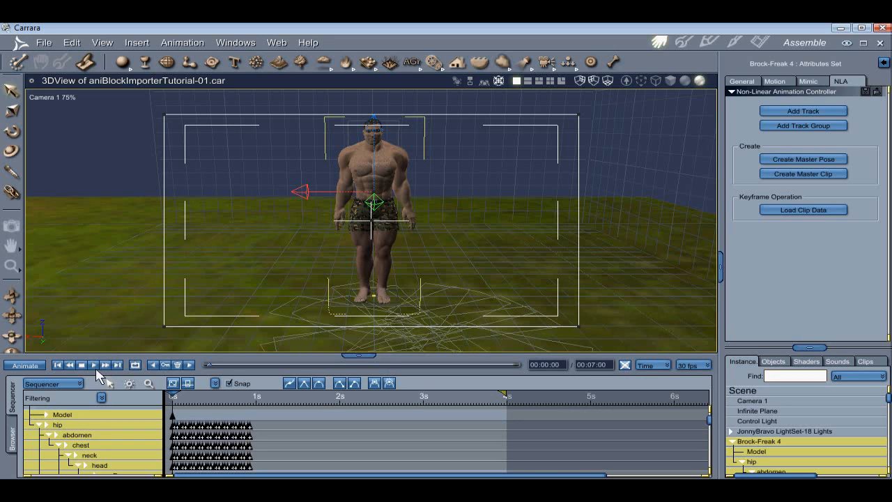
click(93, 365)
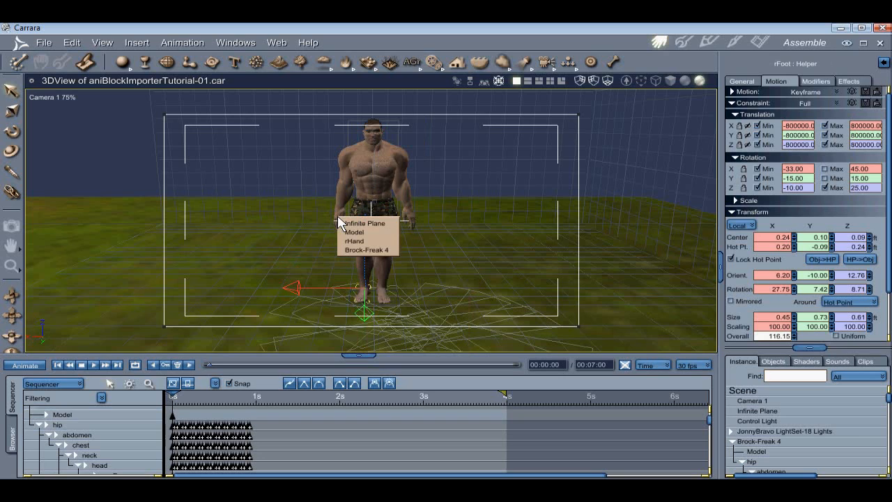
click(354, 240)
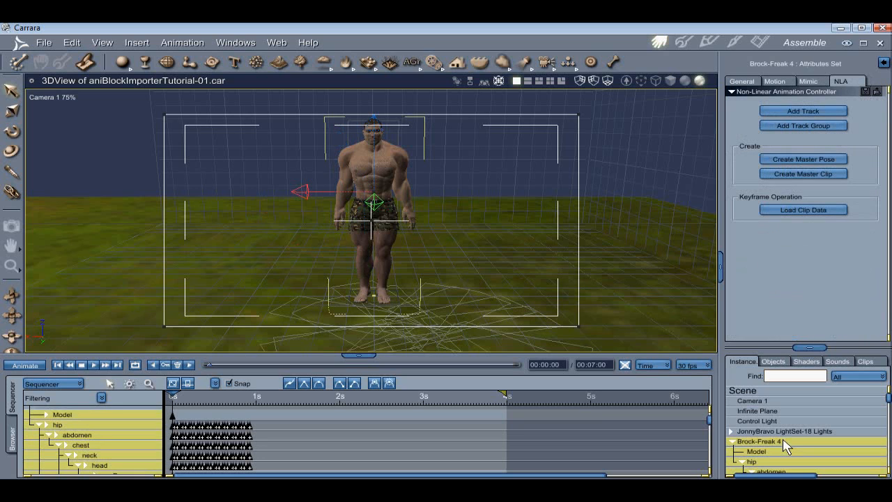
Create the AngryWalkStart master clip from Brock-Freak 4's keyframes and list saved clips
click(803, 173)
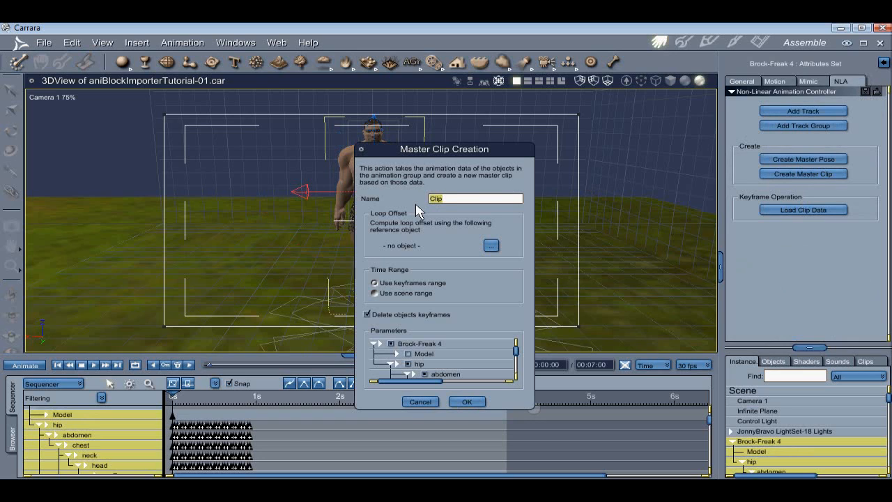
text(AngryWalkSta)
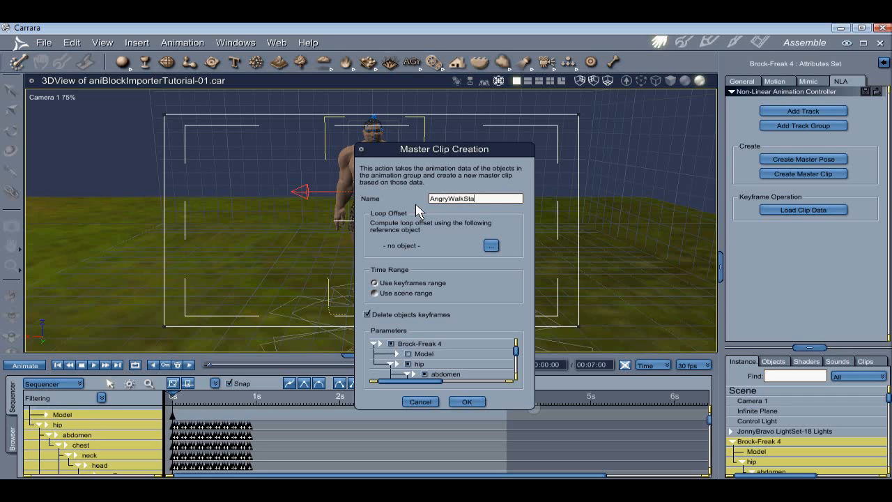
text(rt)
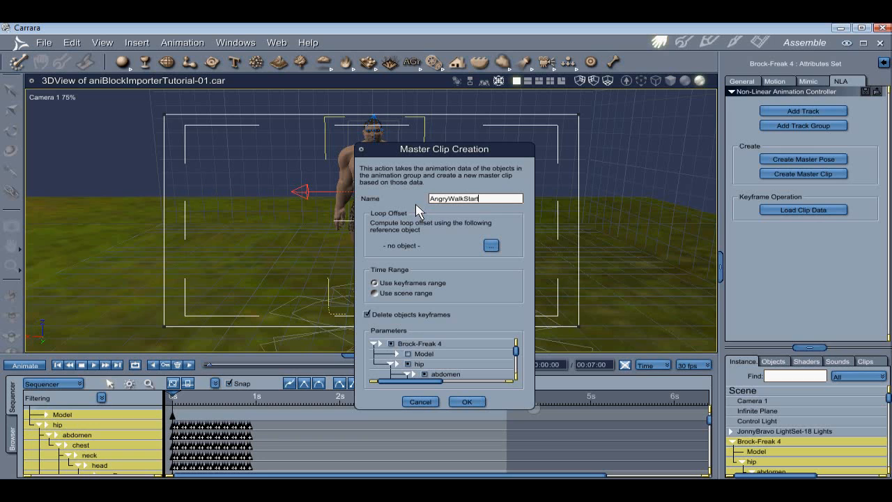
click(467, 401)
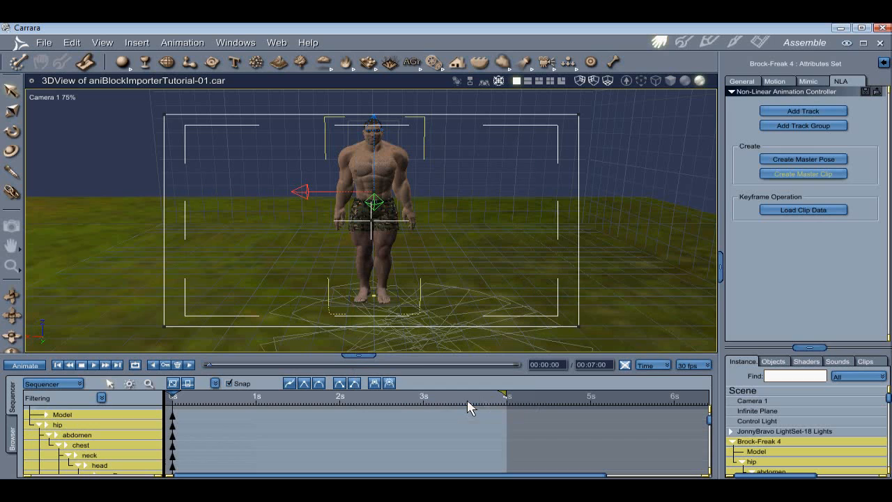
click(865, 361)
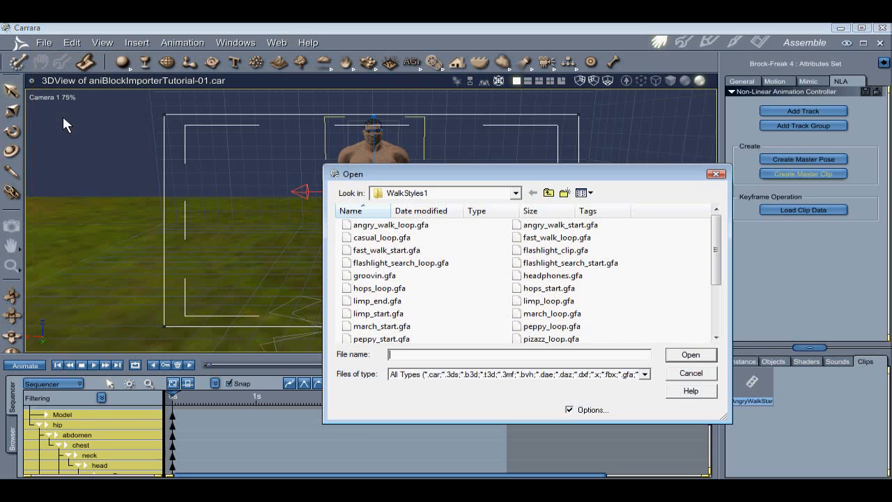
Load the angry_walk_loop.gfa animation onto the figure
click(389, 250)
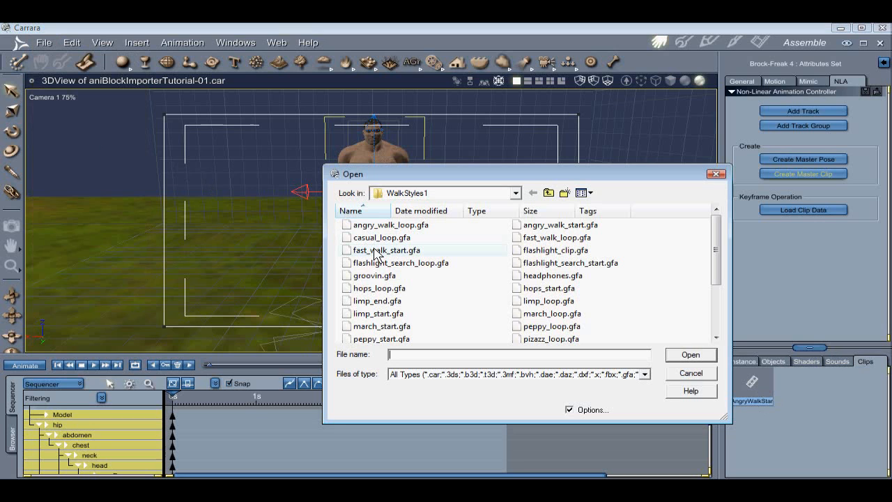
click(391, 224)
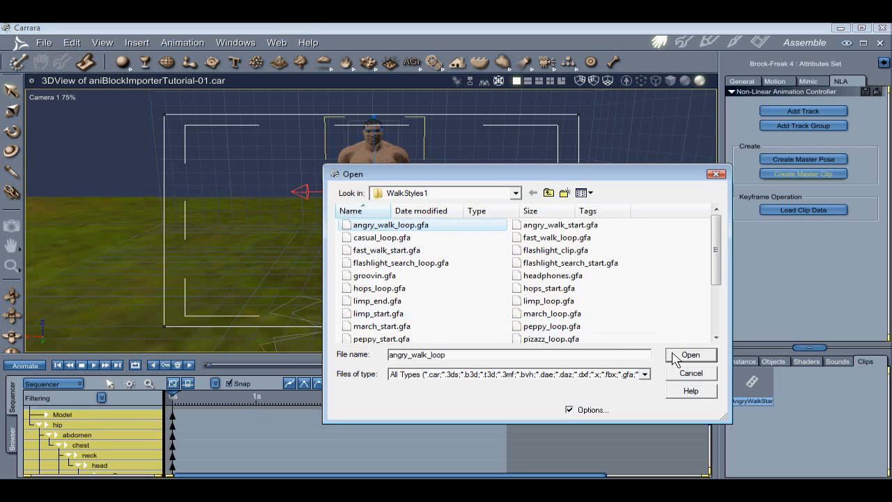
click(691, 355)
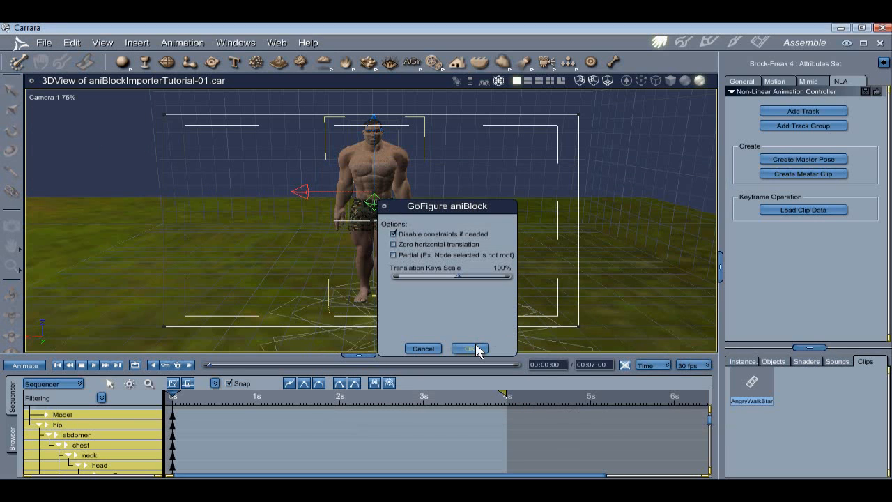
click(469, 348)
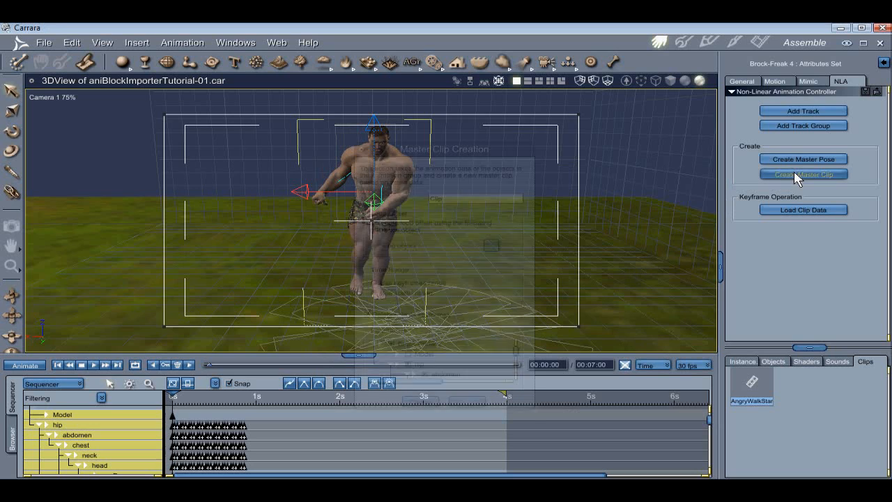
Make a master clip named AngryWalkLoop from the new keyframes
click(803, 174)
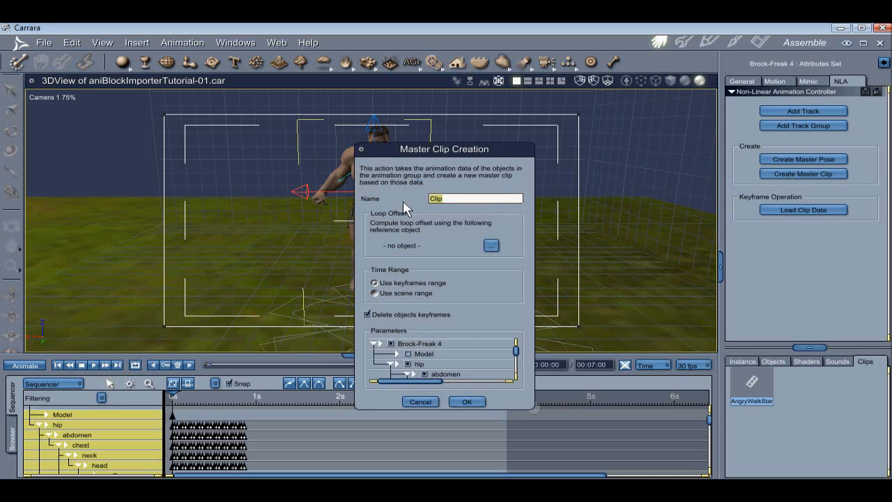
text(AngryWalk)
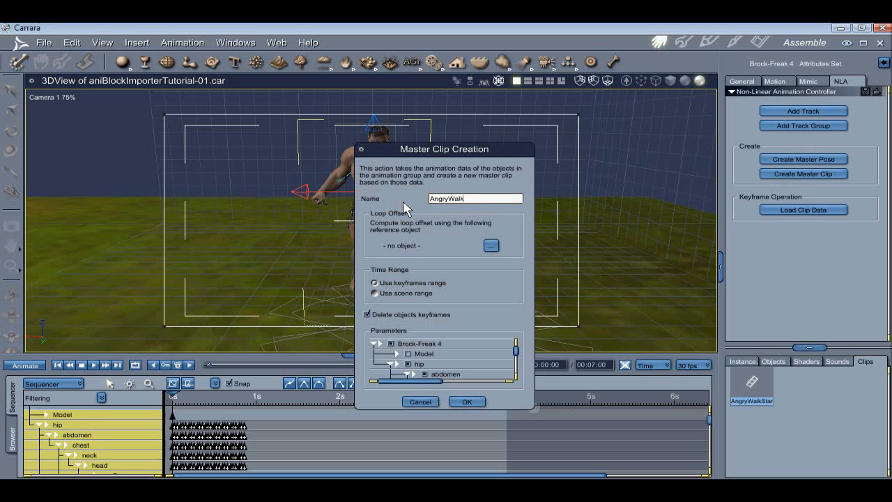
text(Loop)
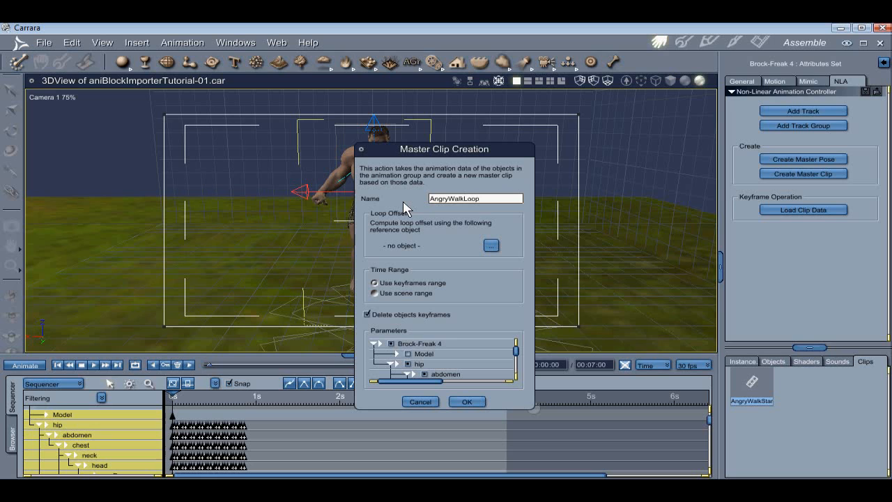
click(466, 401)
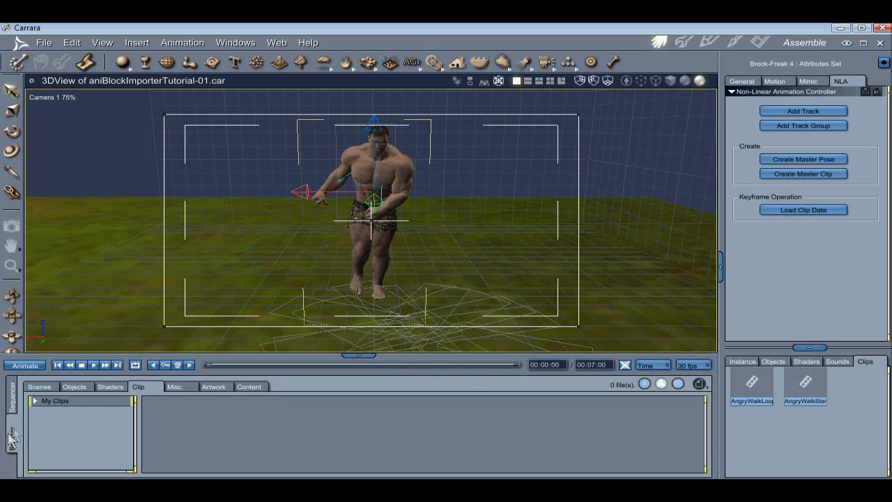
Add AngryWalkLoop and AngryWalkStart to My Clips, confirming each under its name
click(34, 400)
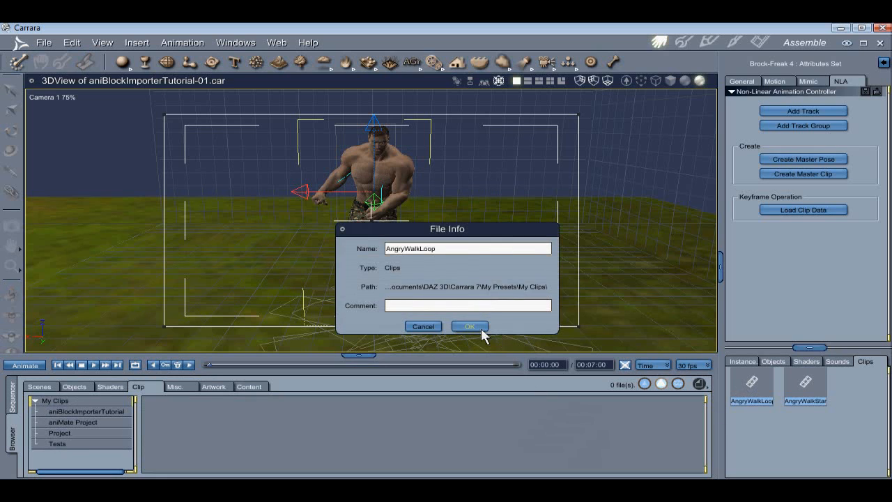
click(469, 327)
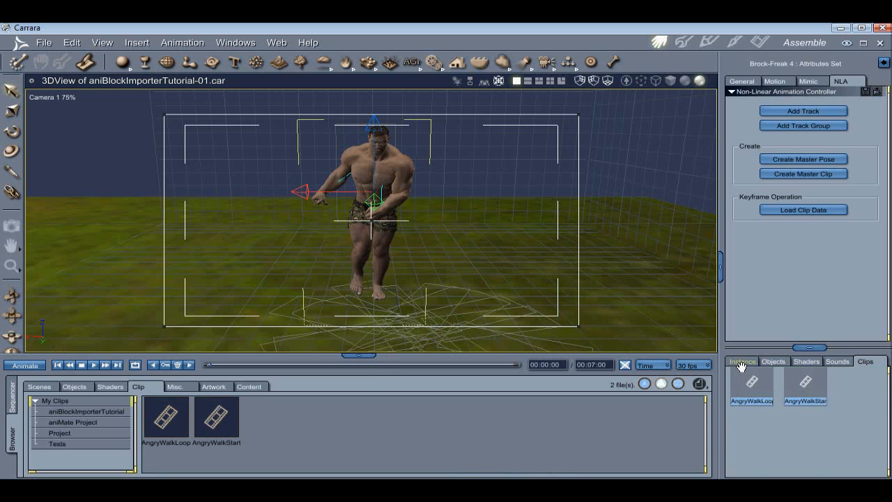
click(743, 361)
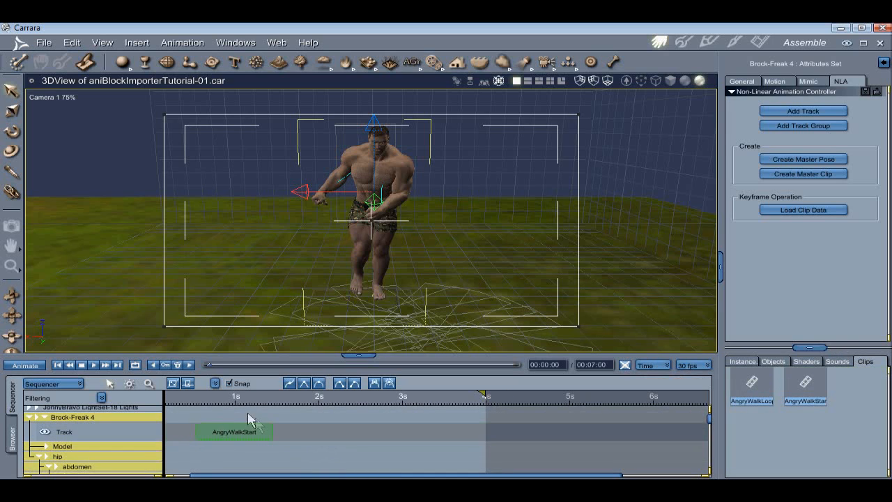
Place AngryWalkLoop on the track, butted against the end of AngryWalkStart
click(235, 432)
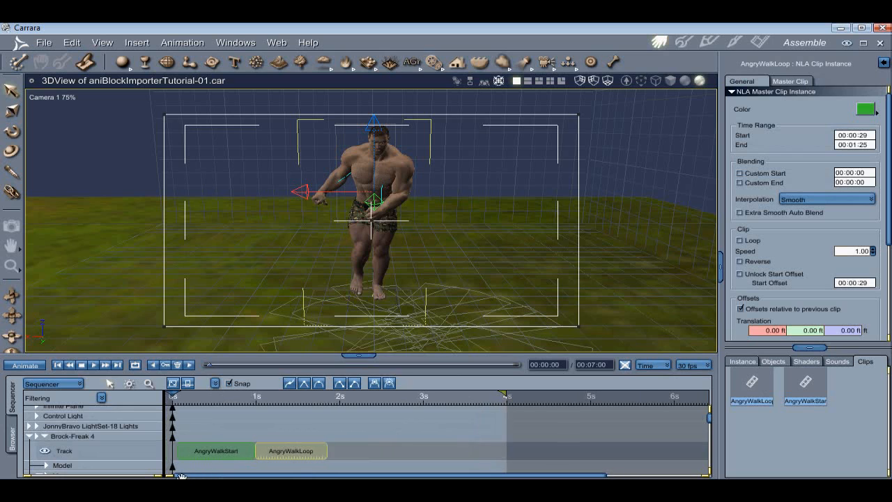
click(211, 450)
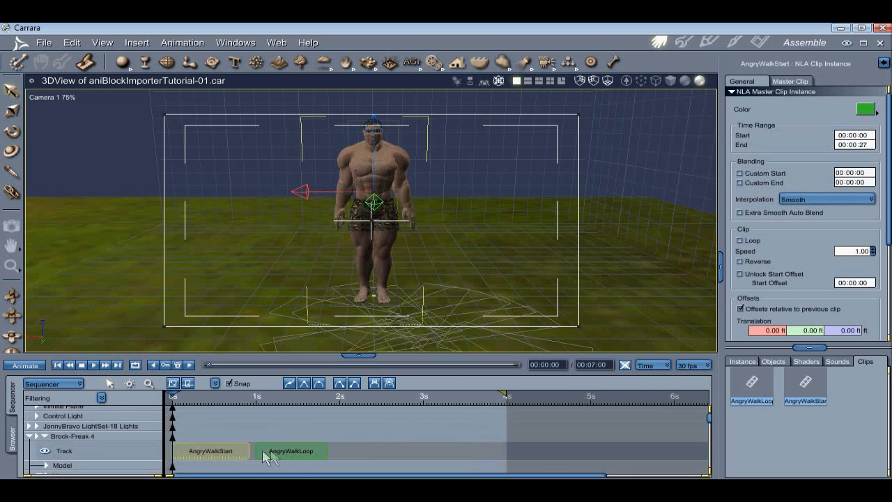
click(286, 450)
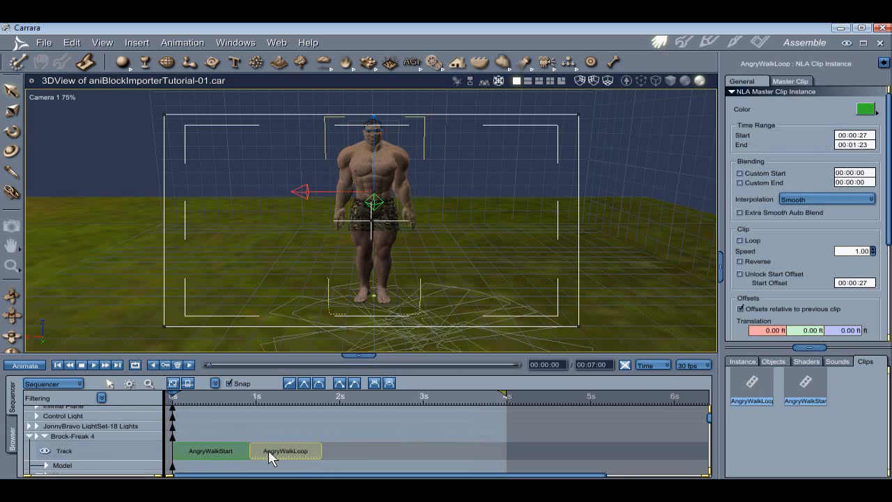
Paste AngryWalkLoop 1 and AngryWalkLoop 2 end to end after the first loop
right_click(286, 450)
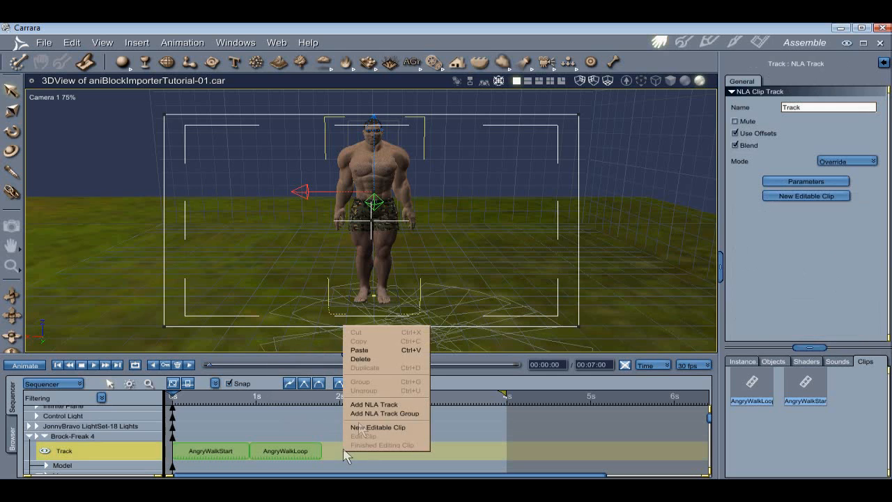
click(378, 427)
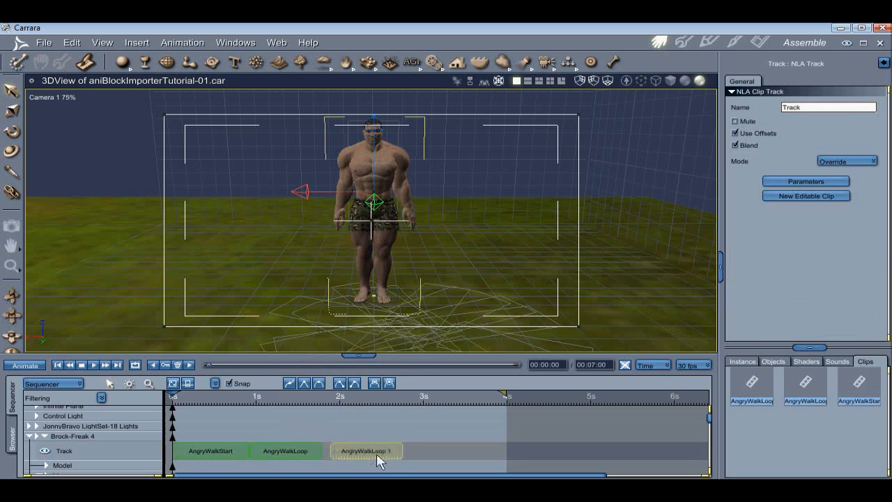
click(365, 450)
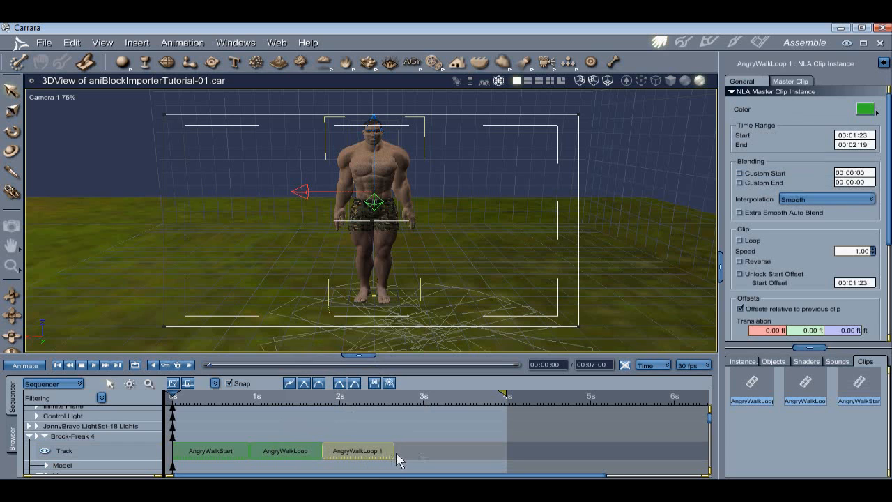
click(64, 451)
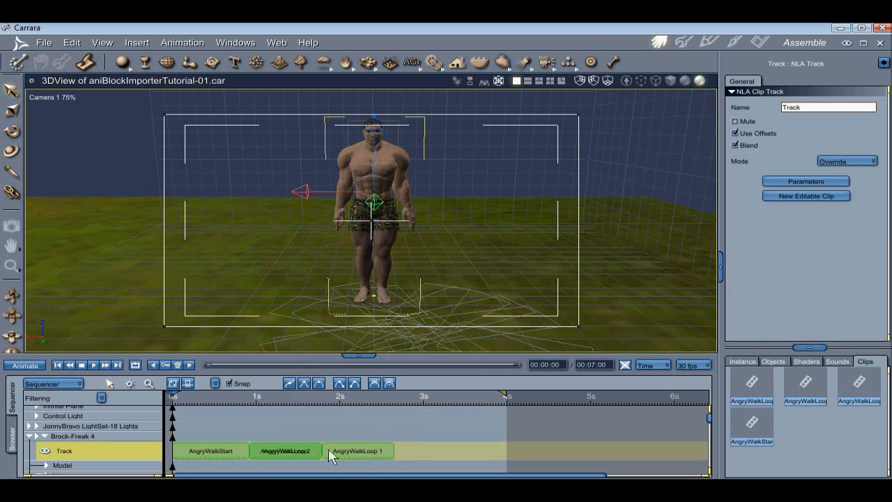
click(430, 451)
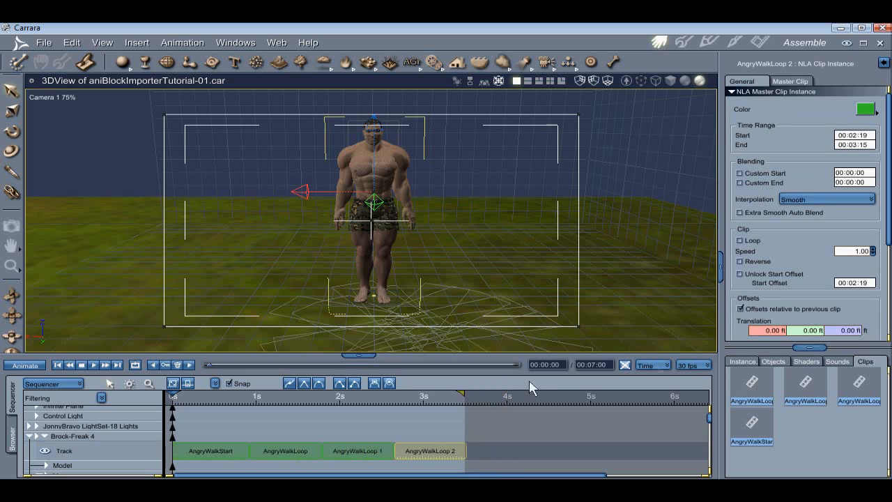
click(743, 361)
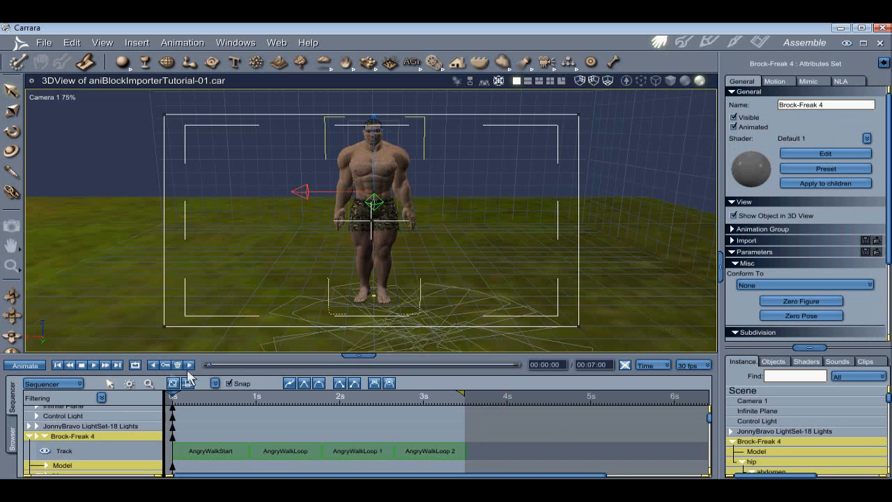
Preview the chained angry walk from the start, then select AngryWalkLoop to view its offsets
click(106, 364)
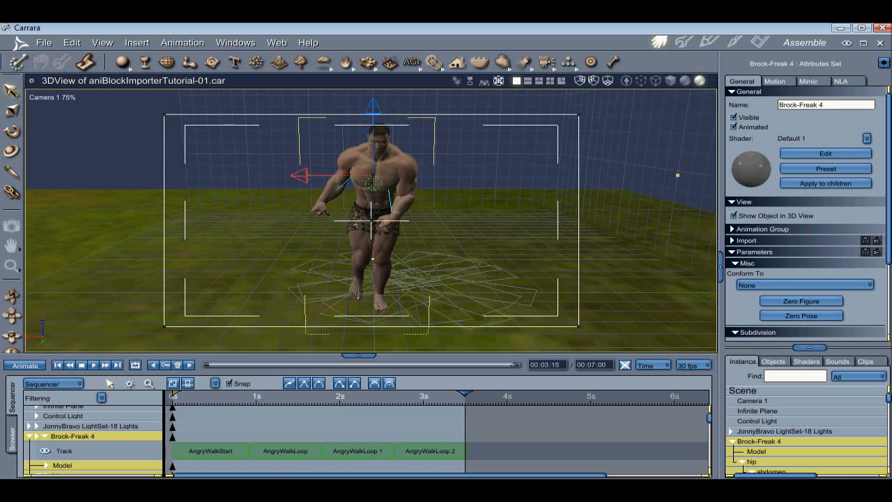
click(70, 364)
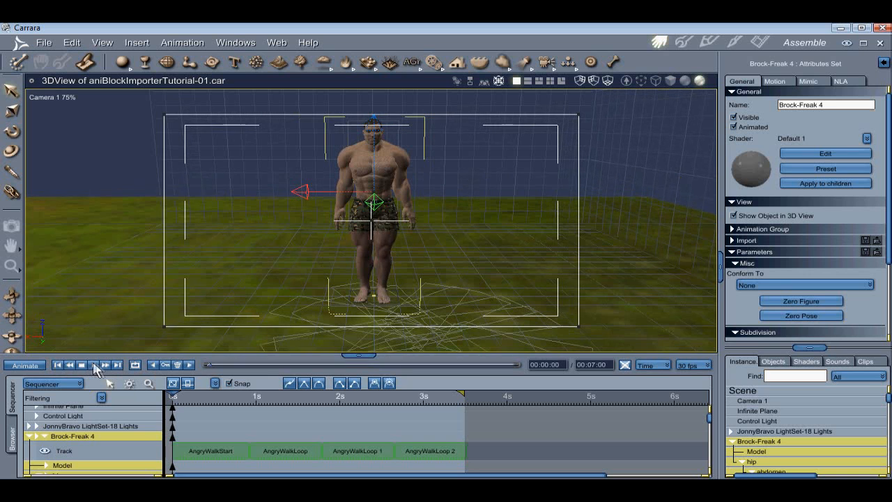
click(94, 365)
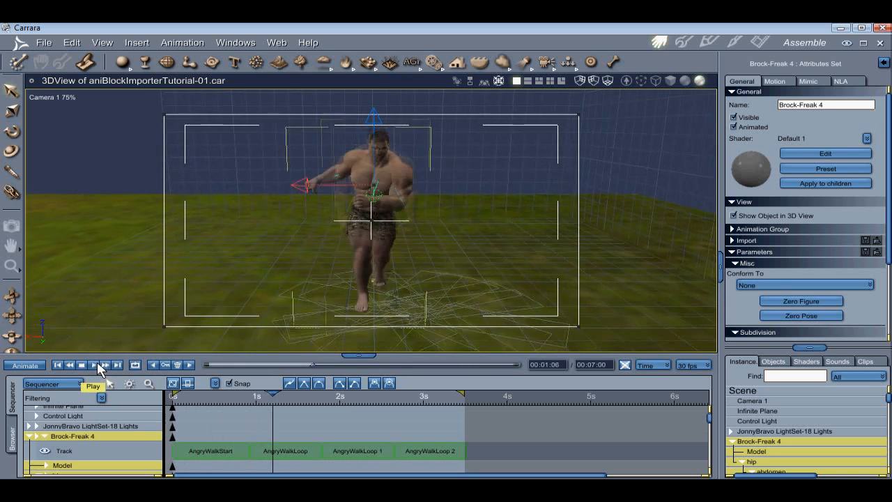
click(94, 365)
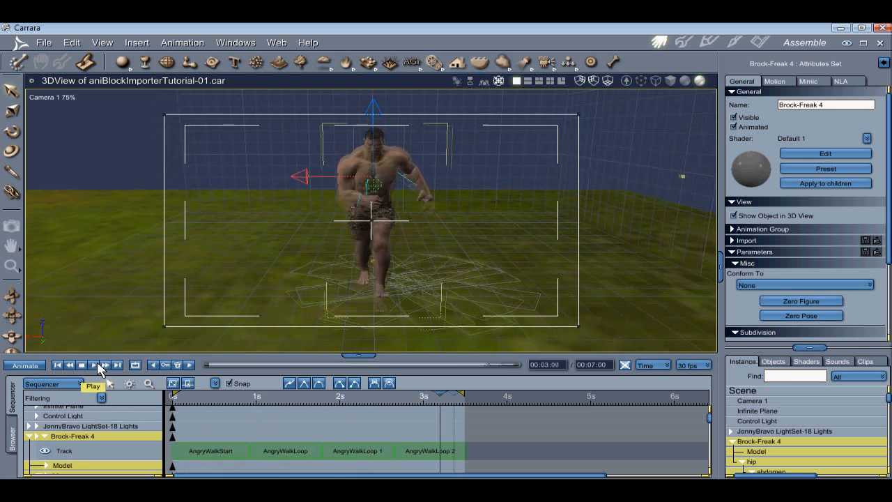
click(92, 365)
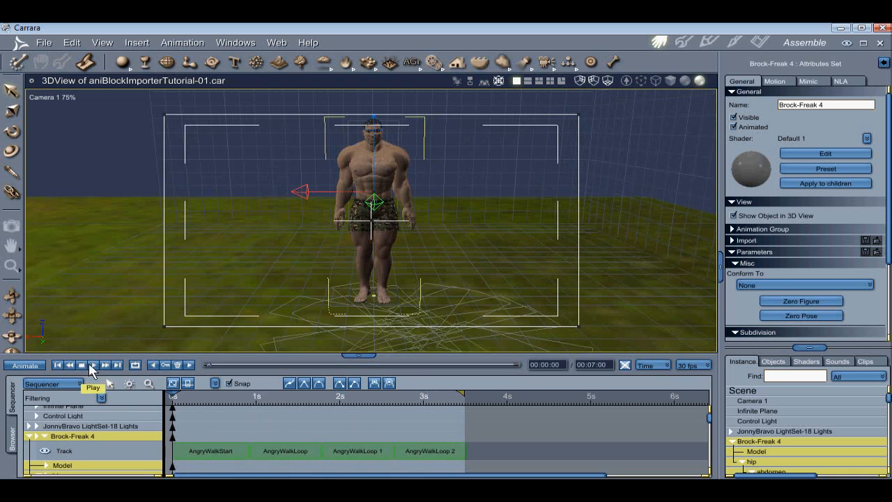
click(284, 451)
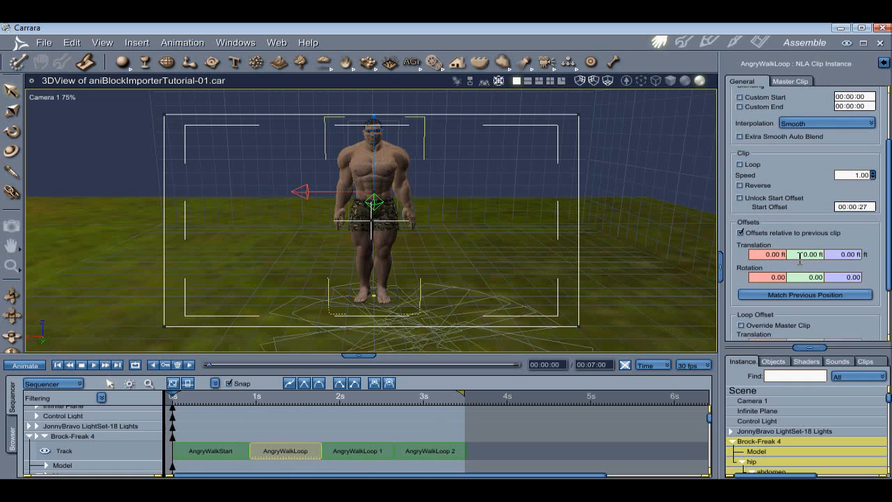
Match AngryWalkLoop 1 to the previous clip's end time using the hip reference
click(805, 295)
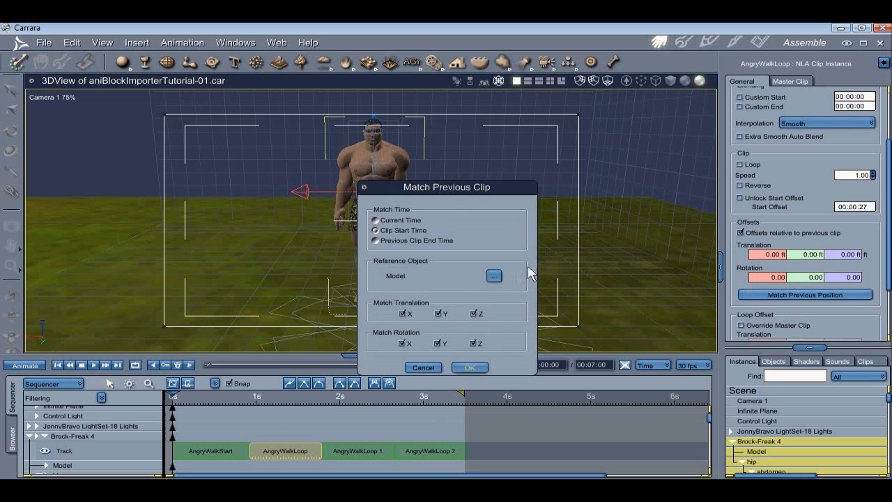
click(493, 276)
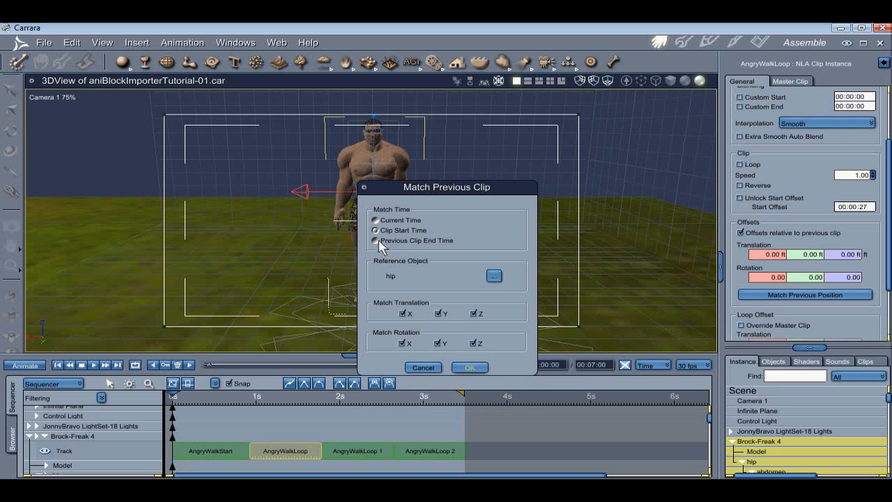
click(469, 368)
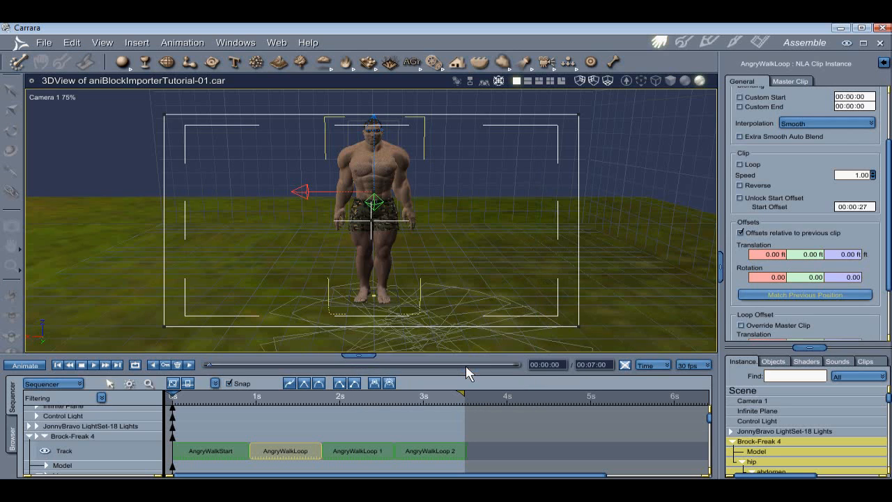
click(358, 451)
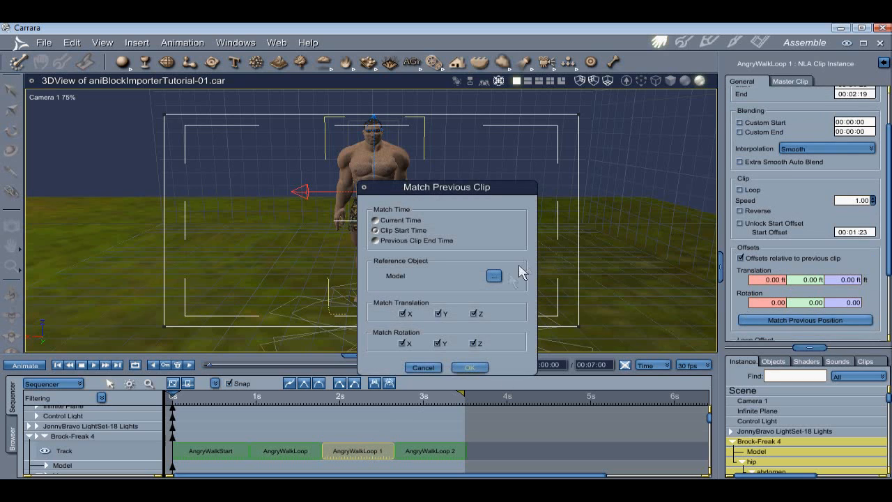
click(494, 276)
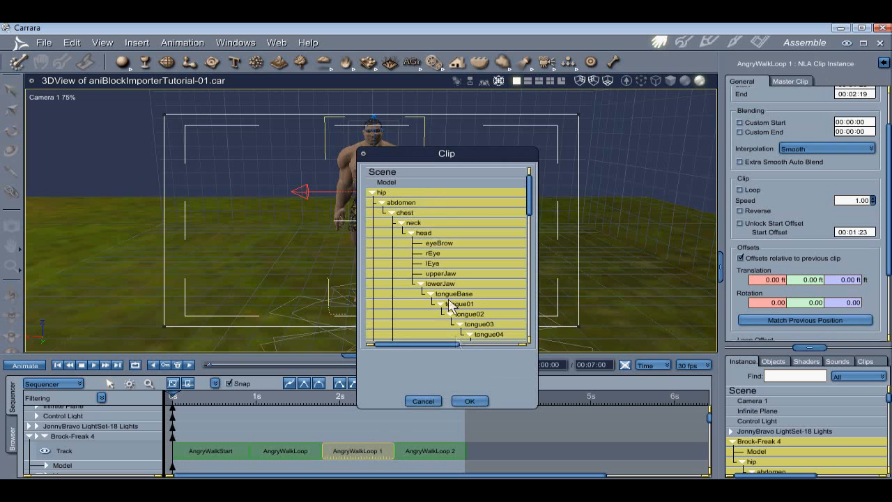
click(469, 400)
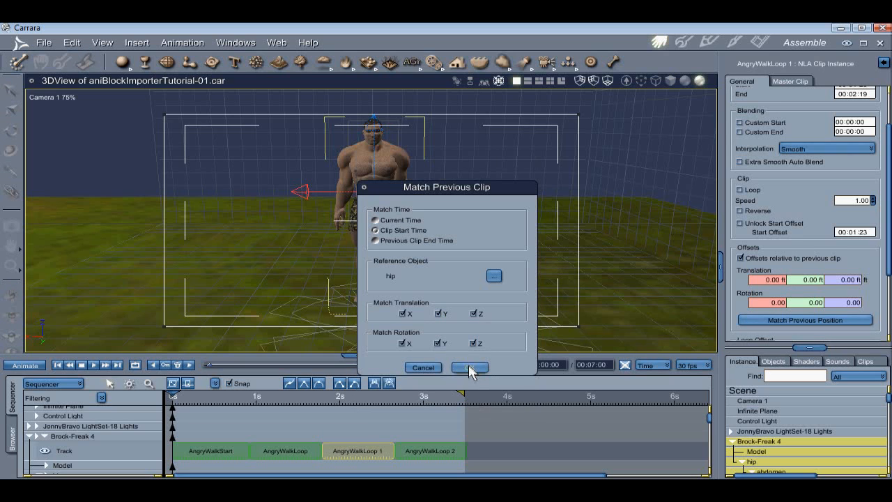
click(375, 240)
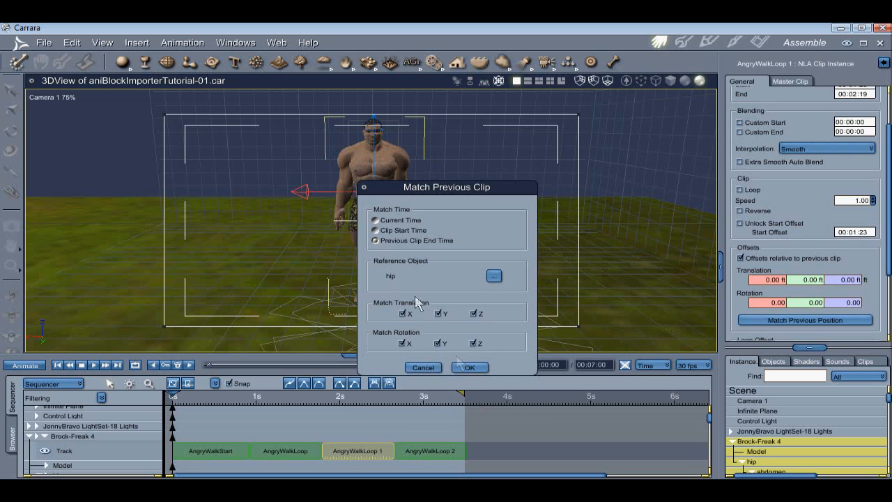
click(469, 367)
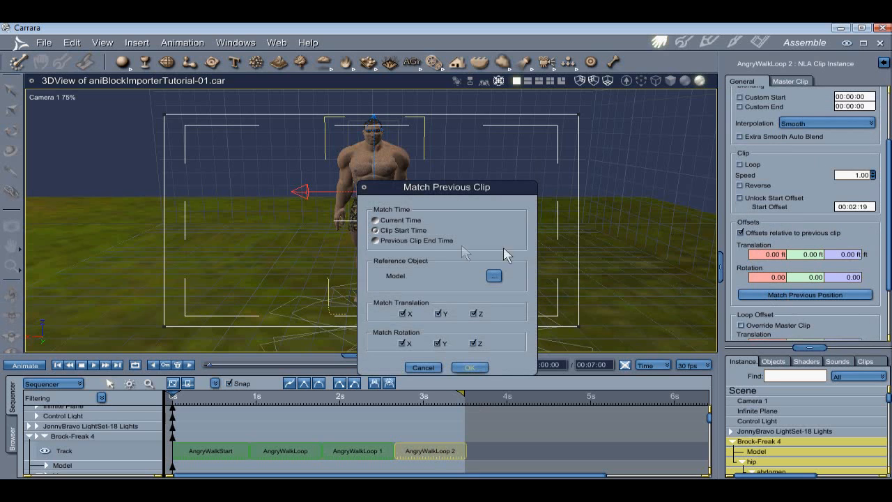
Match AngryWalkLoop 2 to the previous clip's end using the hip on all axes
click(493, 275)
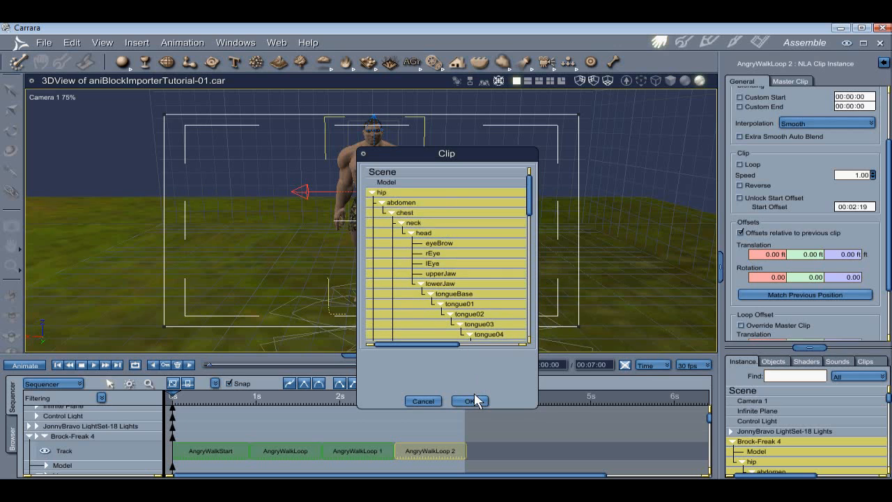
click(470, 401)
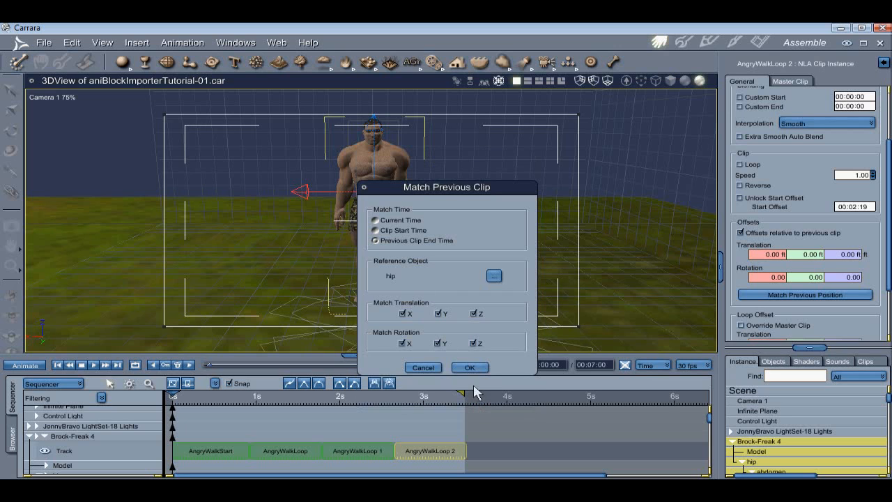
click(469, 367)
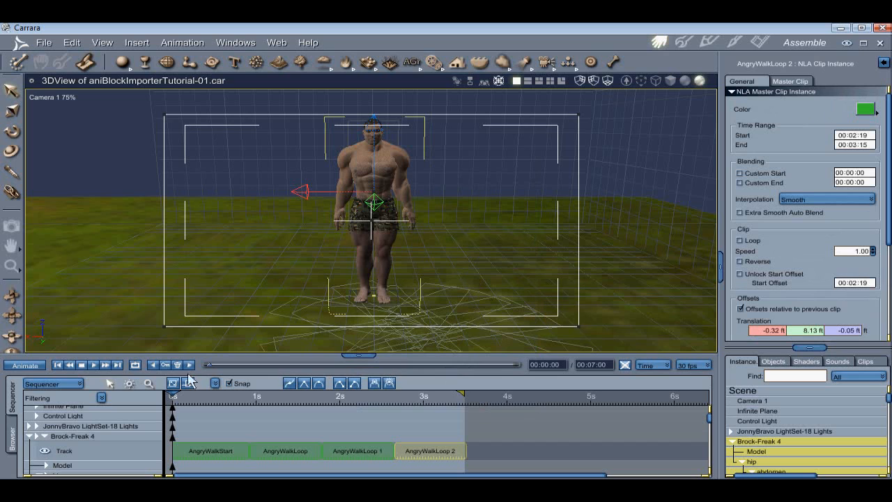
mouse_move(124, 372)
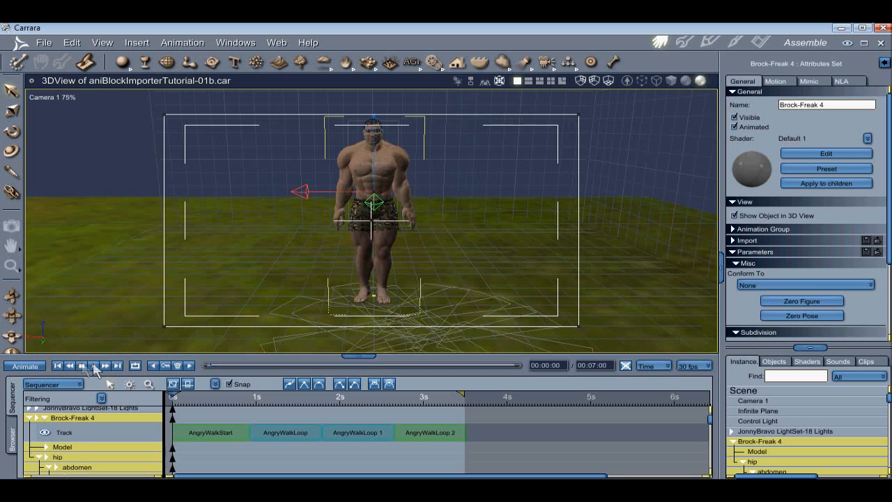
Play the aligned four-clip walk through to its end, then rewind to frame zero
click(93, 366)
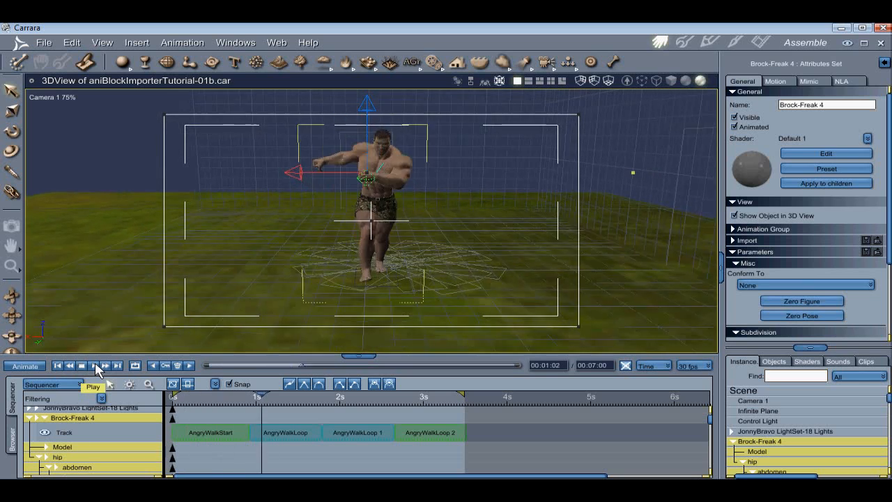
click(97, 365)
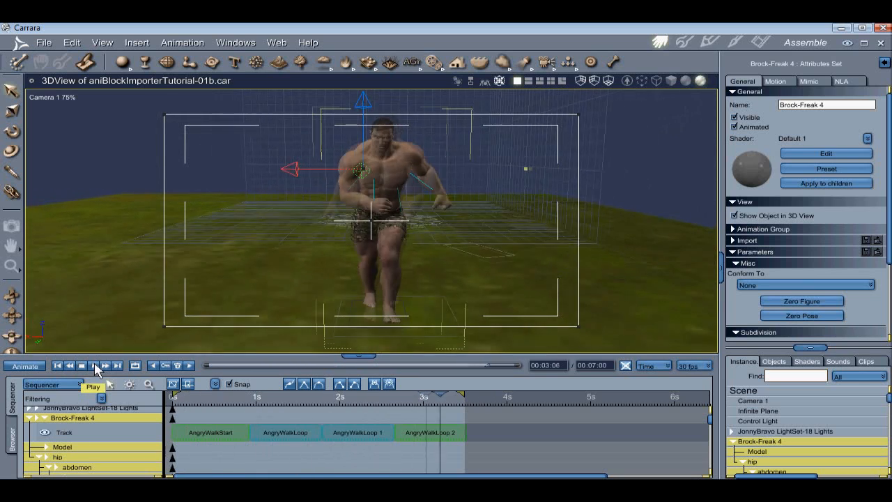
click(57, 365)
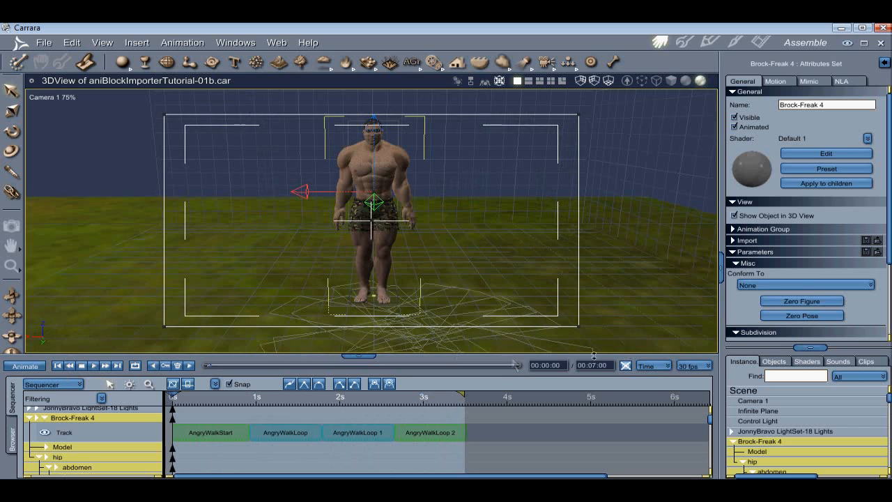
mouse_move(626, 368)
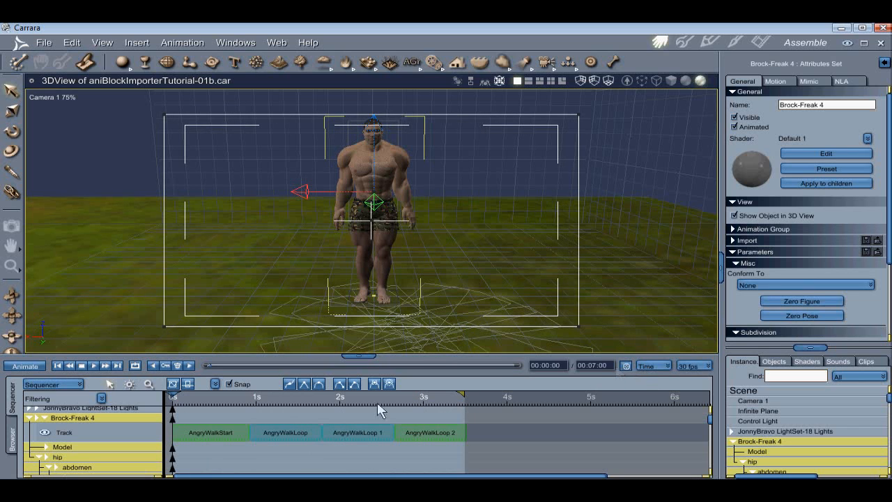
click(93, 365)
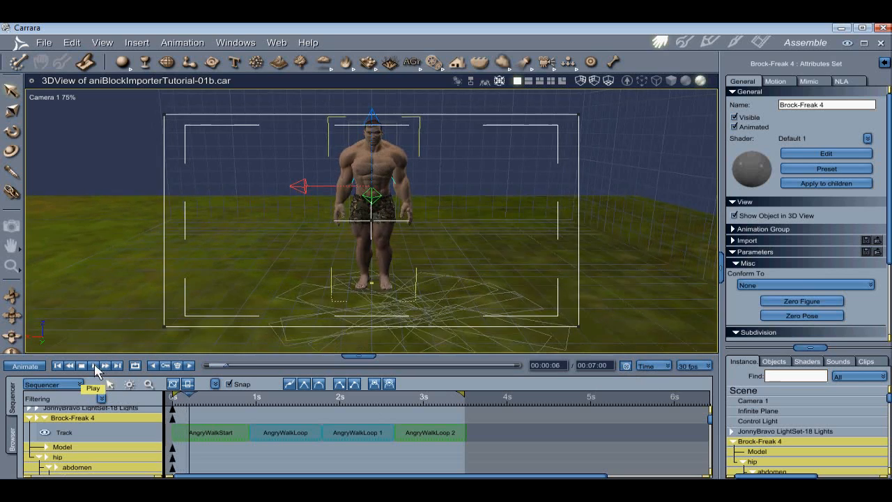
click(95, 365)
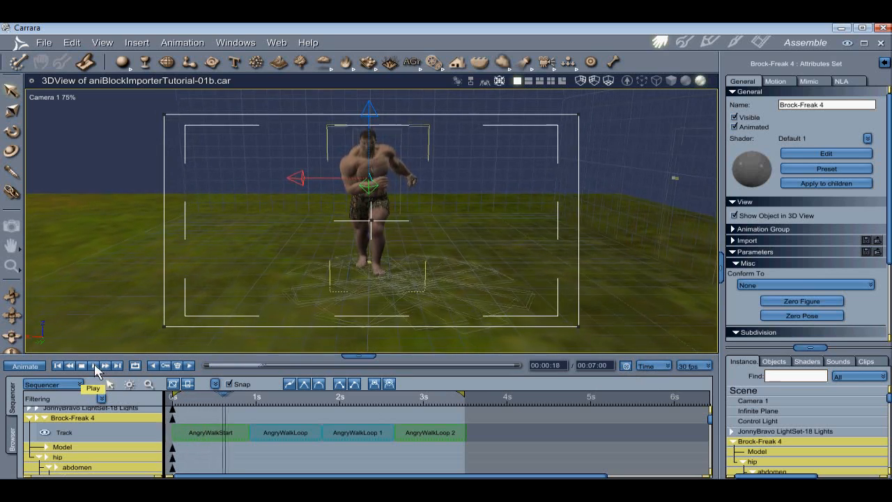
click(94, 366)
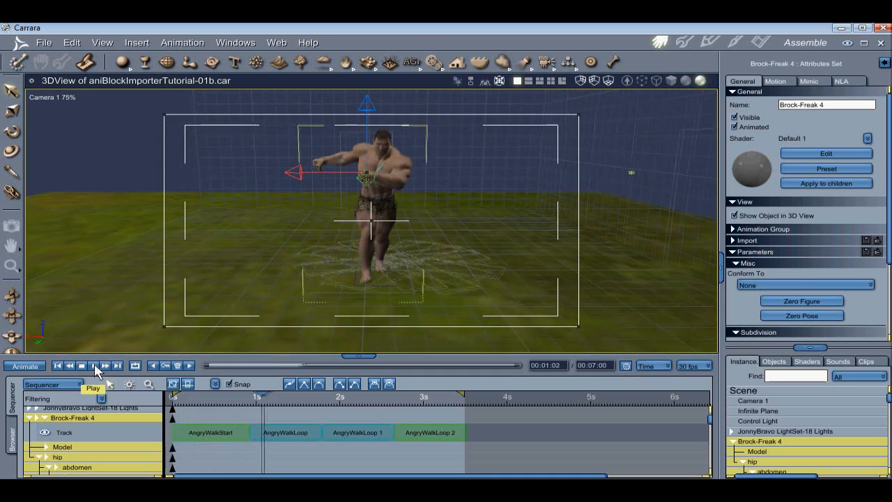
click(93, 365)
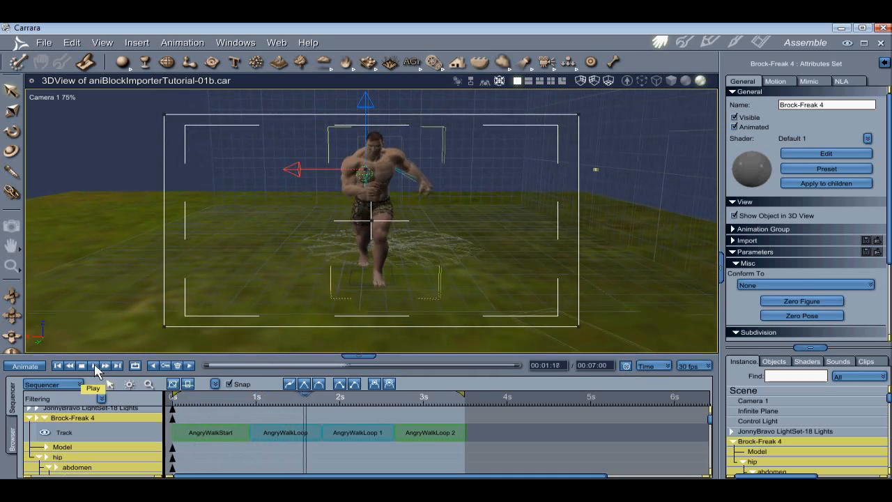
click(93, 367)
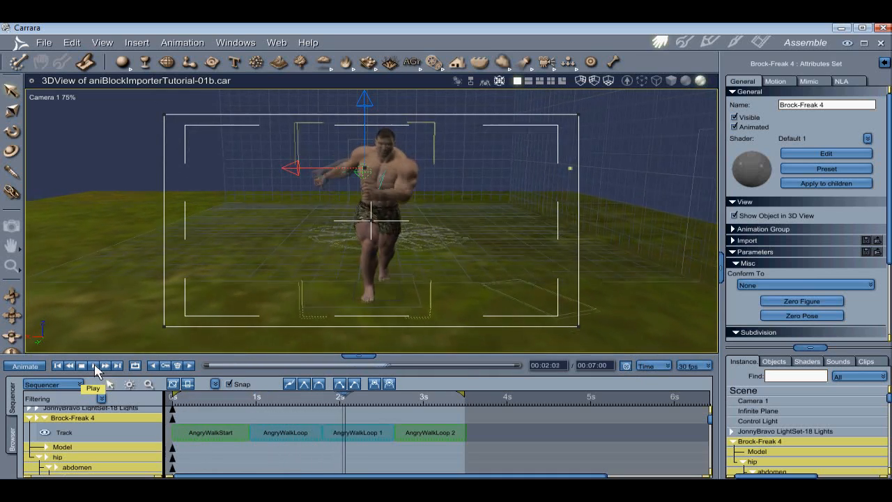
click(94, 369)
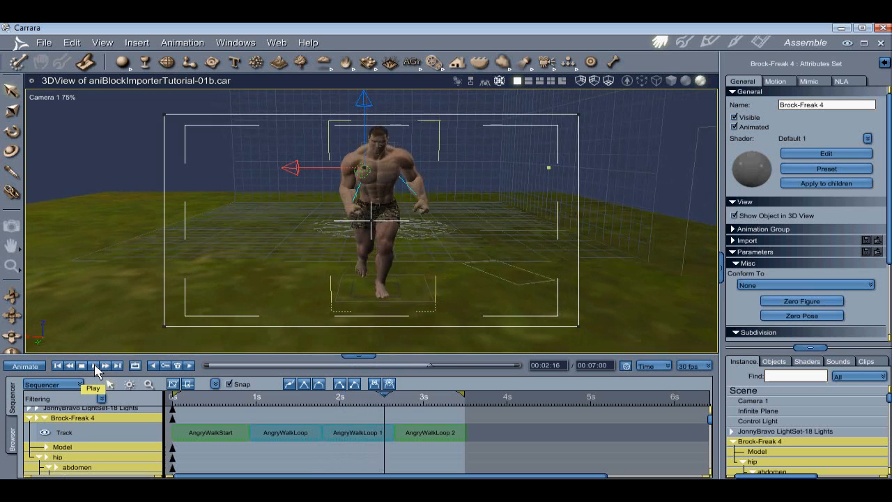
click(94, 365)
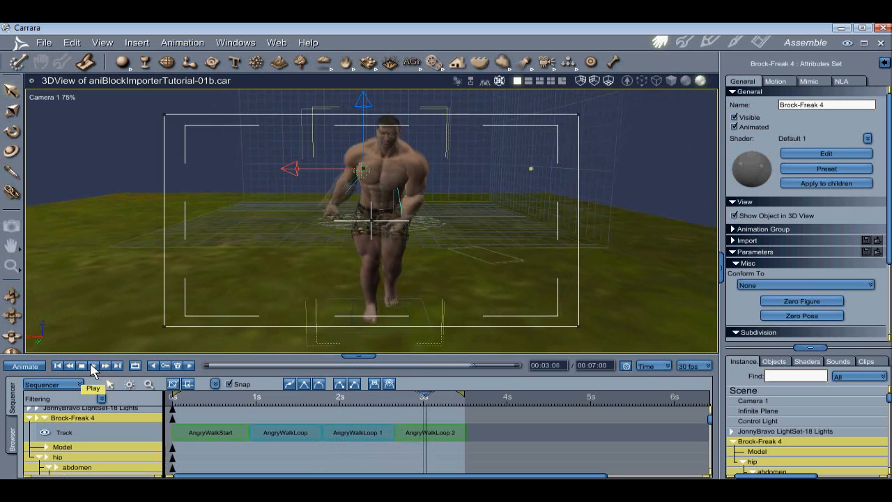
click(70, 365)
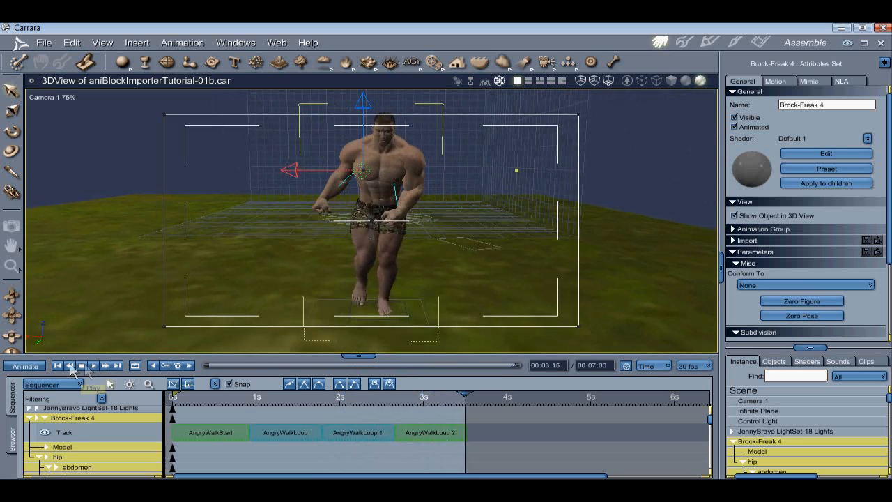
click(57, 365)
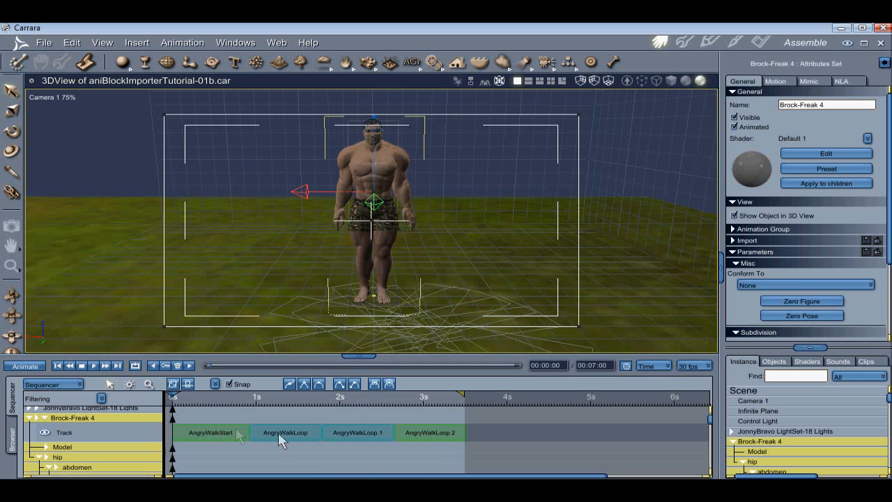
Set 0.00 translation offsets on AngryWalkLoop 1 and 2, then replay the revised walk
click(285, 432)
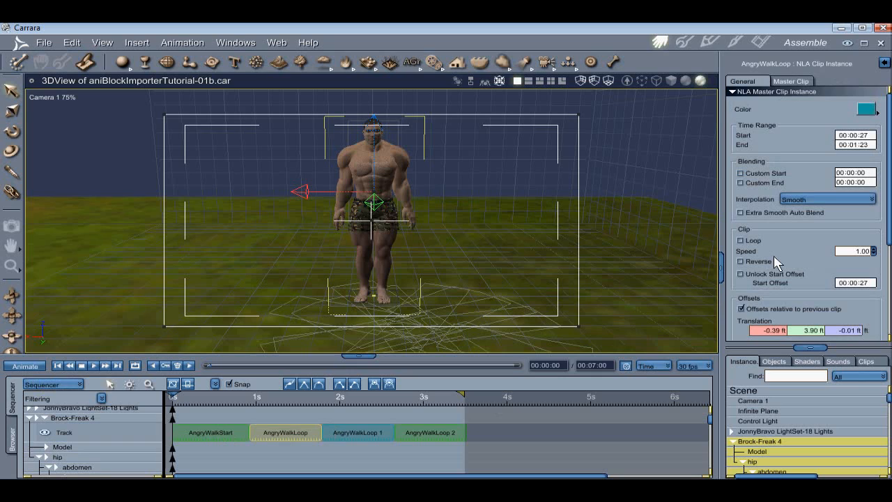
mouse_move(777, 308)
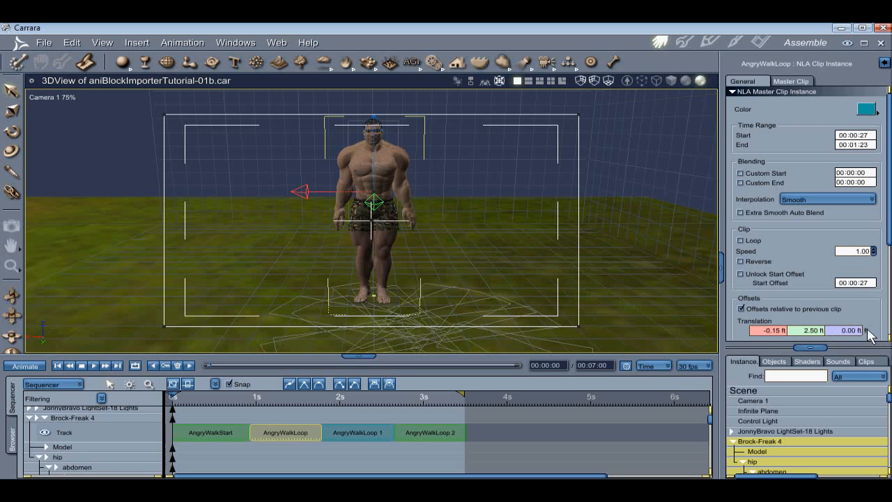
click(358, 432)
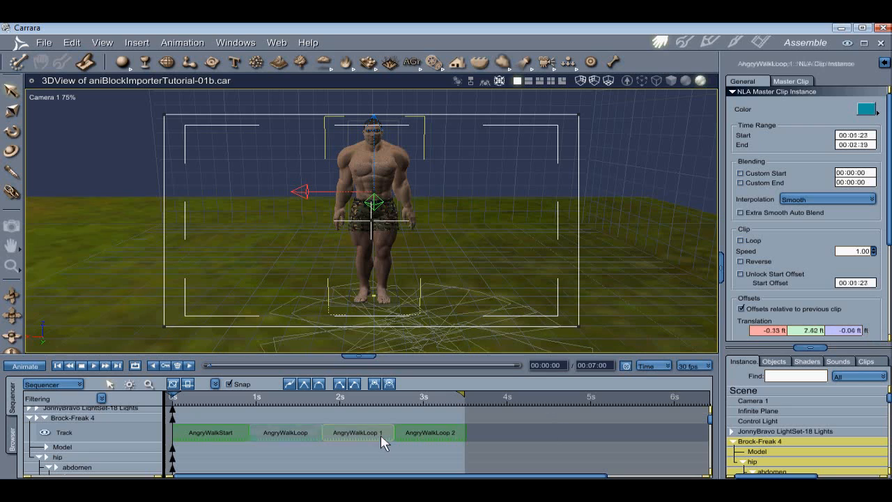
click(357, 432)
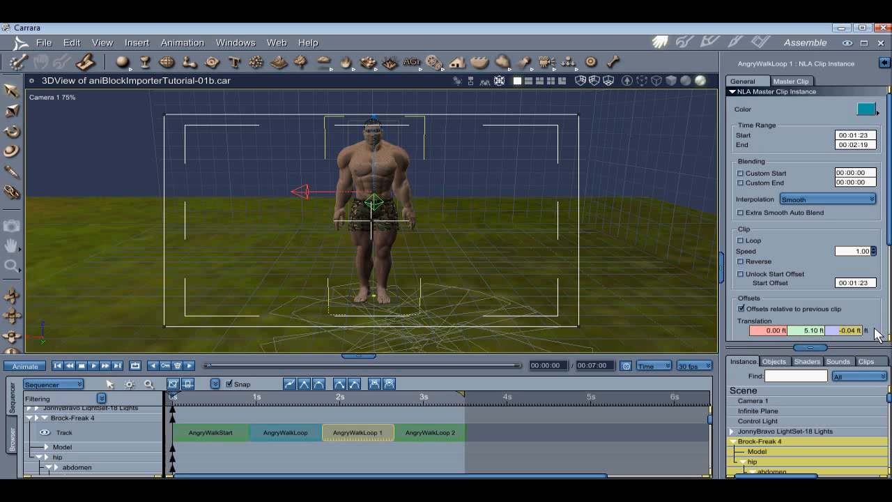
text(0.00)
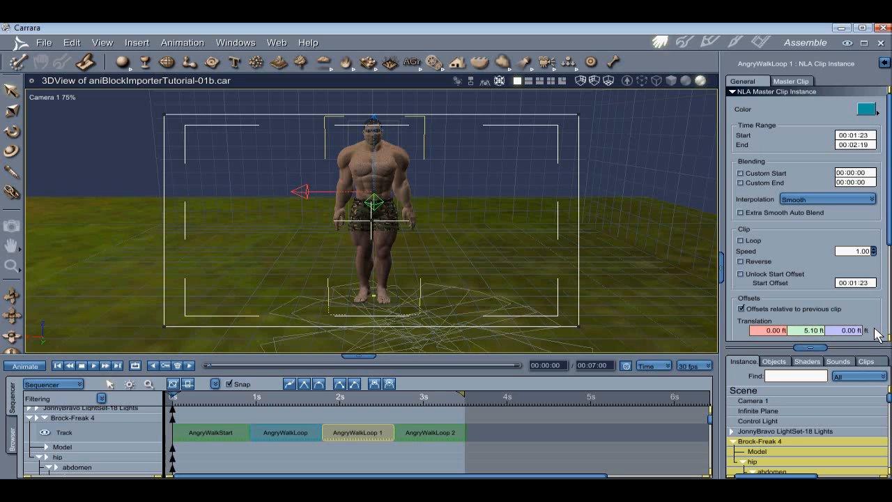
click(431, 432)
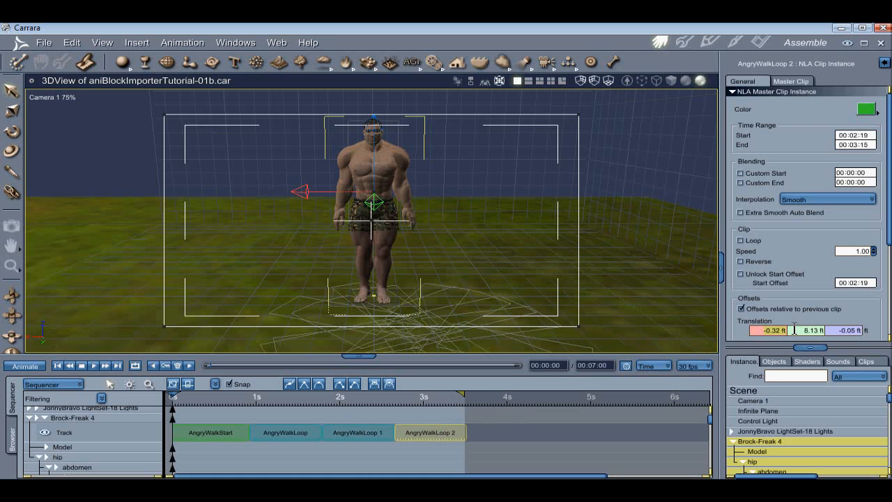
text(0.00)
text(5.1)
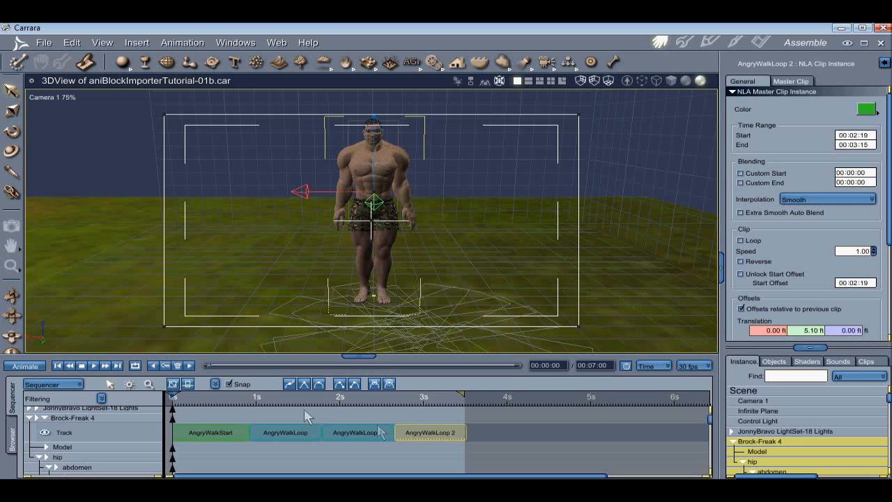
click(92, 365)
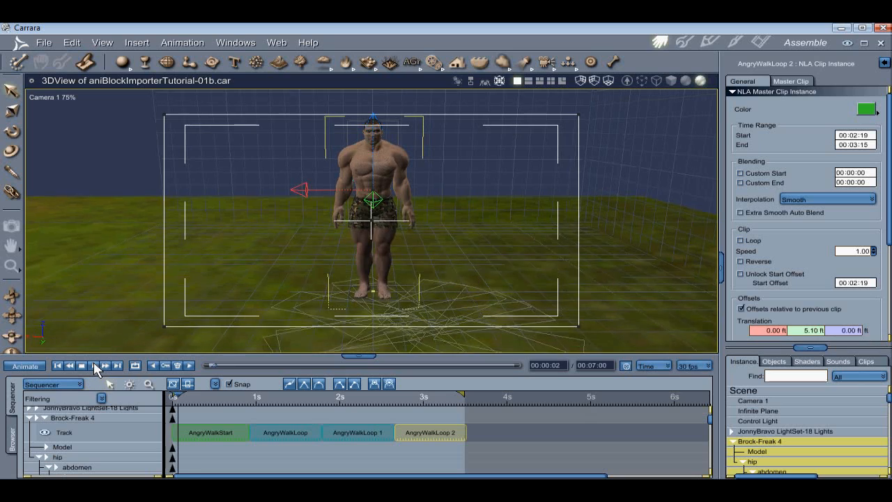
click(103, 365)
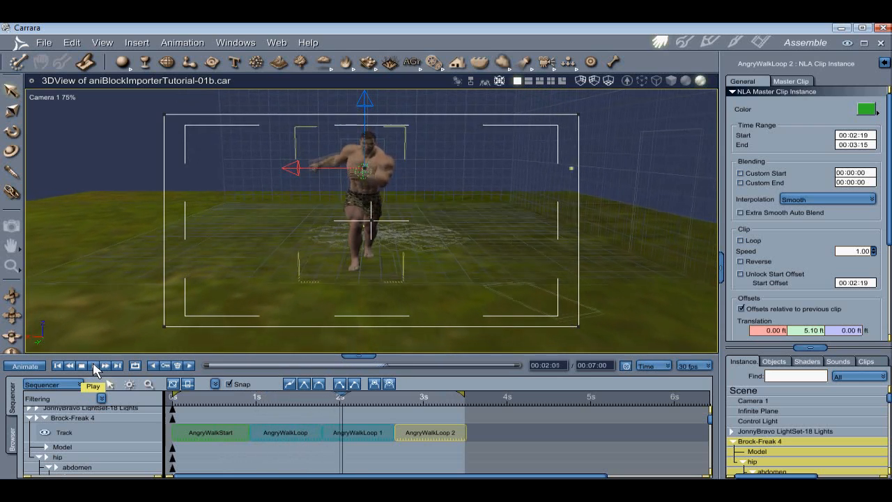
click(94, 366)
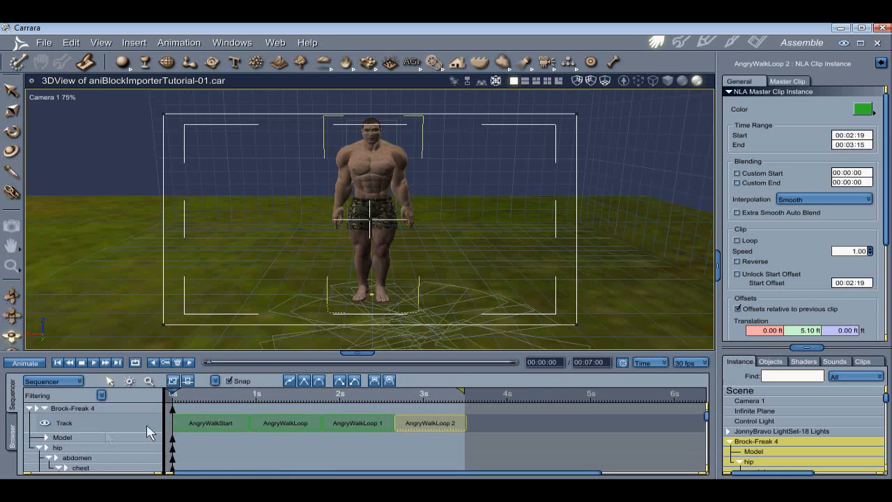
Add an extra NLA track to Brock-Freak 4 and expand its hierarchy to the head
right_click(64, 424)
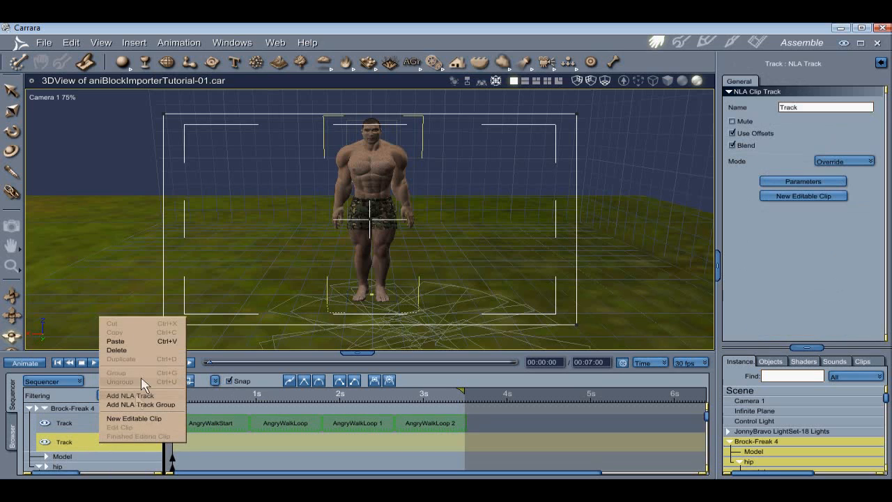
click(129, 395)
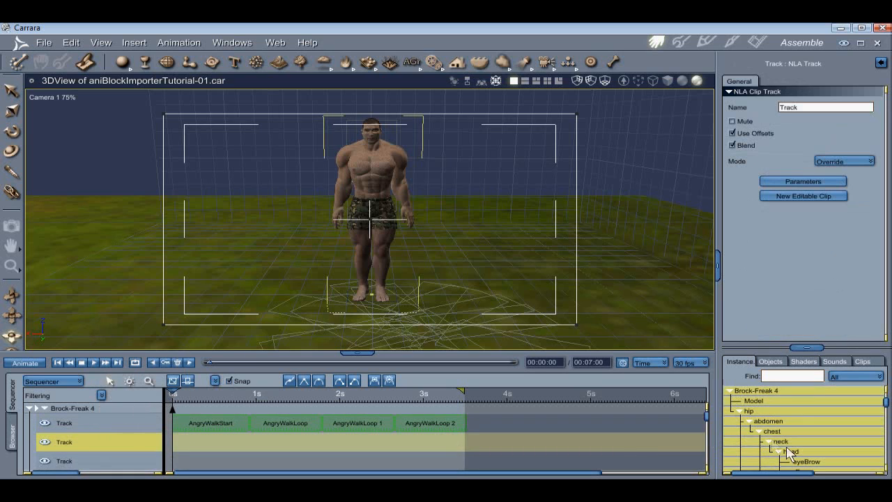
click(790, 451)
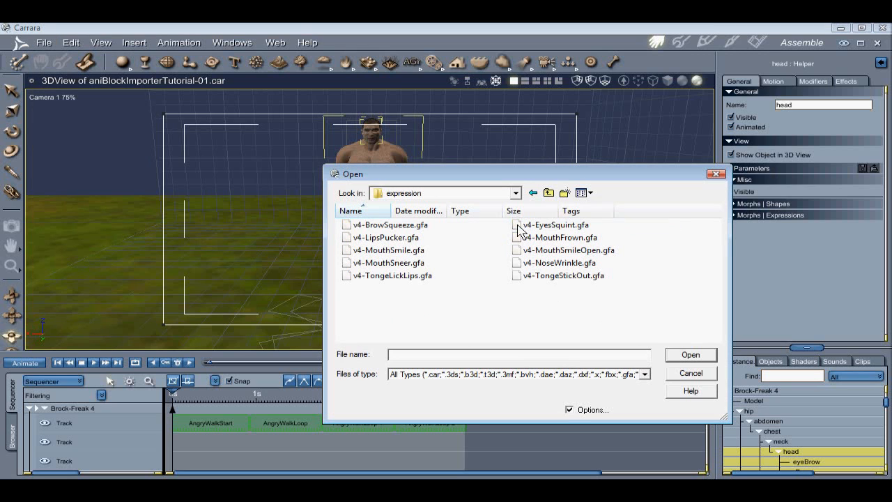
Import v4-BrowSqueeze.gfa onto the head with the Partial aniBlock option enabled
click(390, 224)
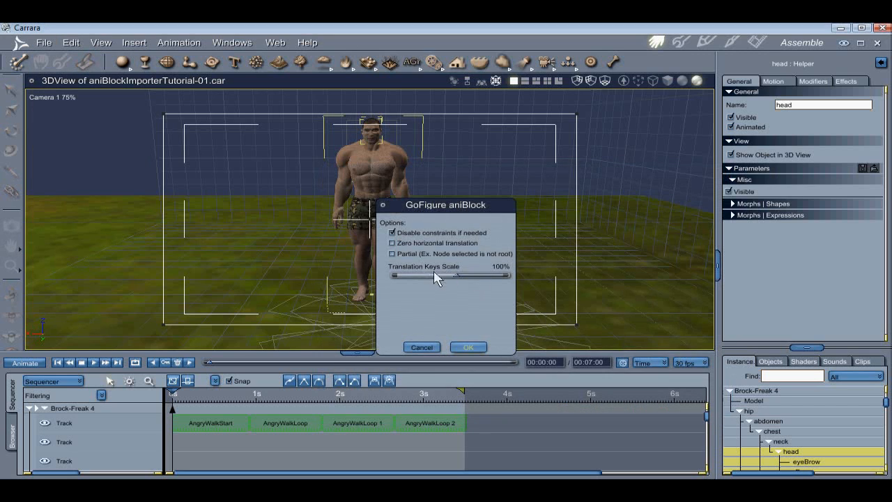
click(392, 253)
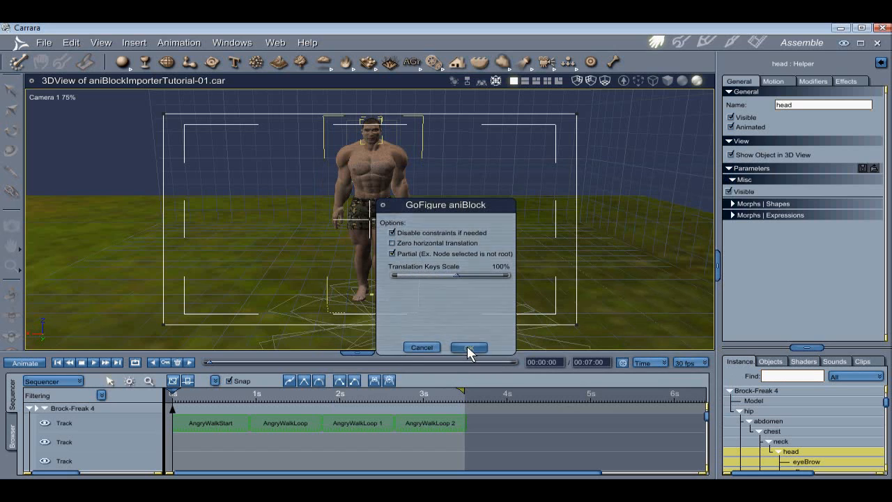
click(469, 347)
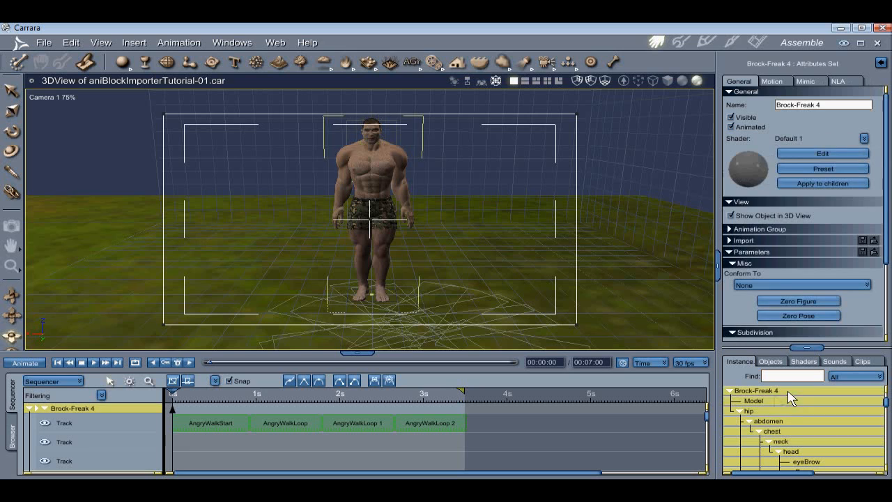
Create a master clip named Brow from the brow-squeeze keyframes in the NLA tab
click(838, 81)
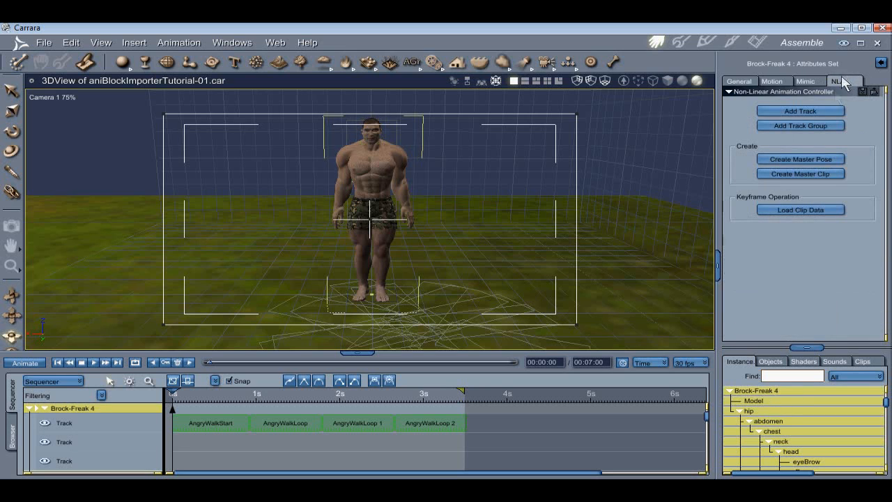
click(800, 173)
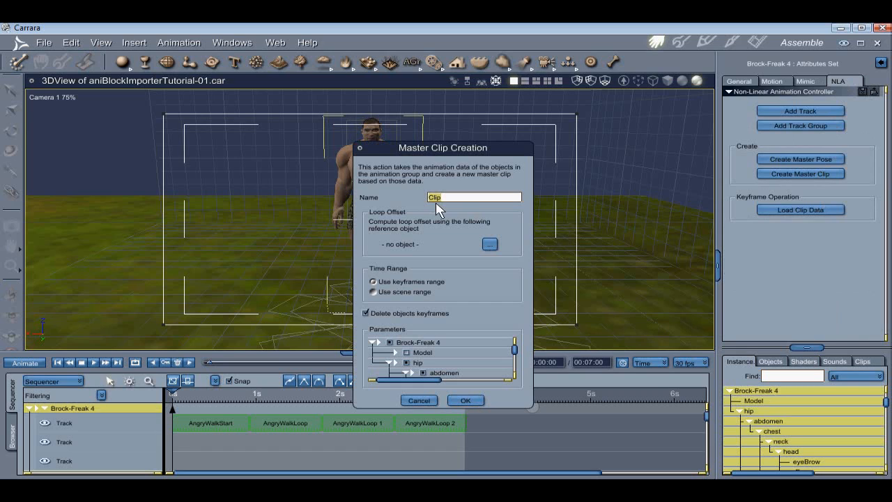
text(Brow)
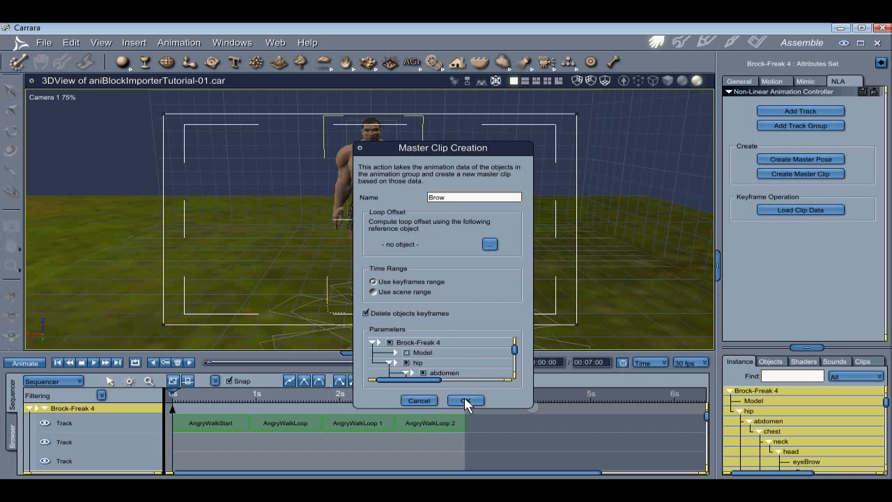
click(466, 400)
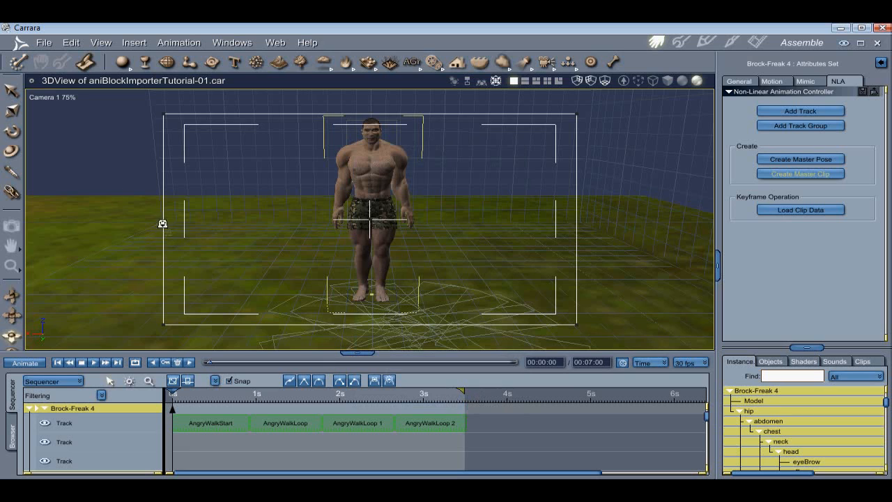
click(44, 42)
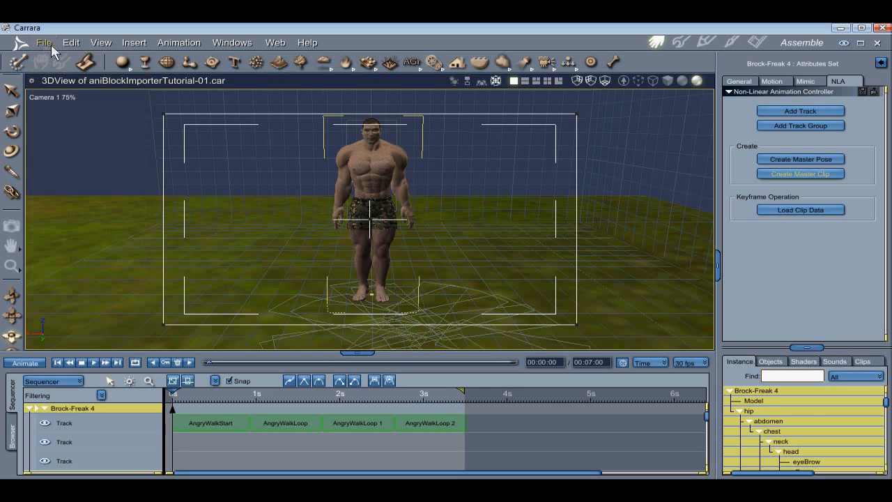
Import v4-MouthSneer.gfa onto Brock-Freak 4's head through File > Import
click(791, 452)
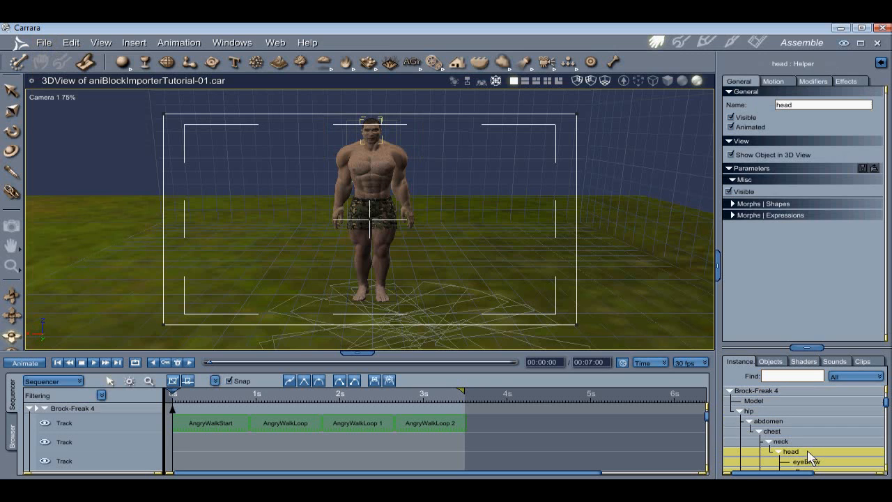
click(43, 43)
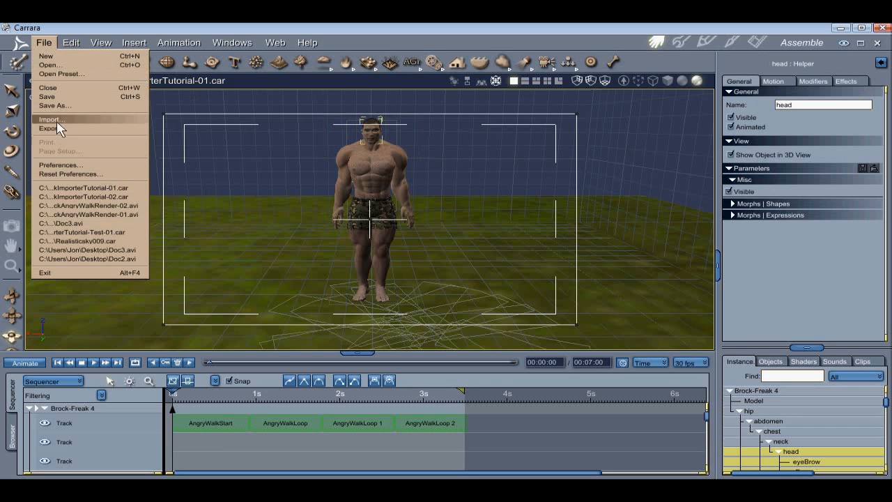
click(50, 119)
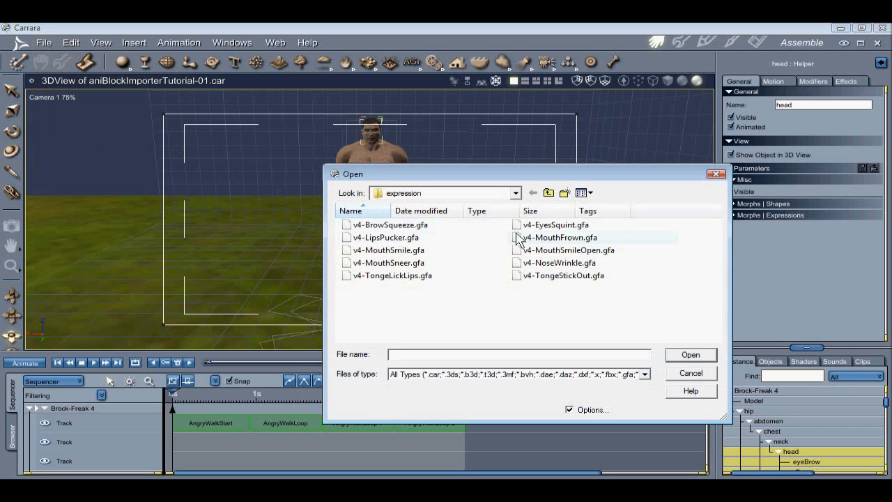
click(391, 263)
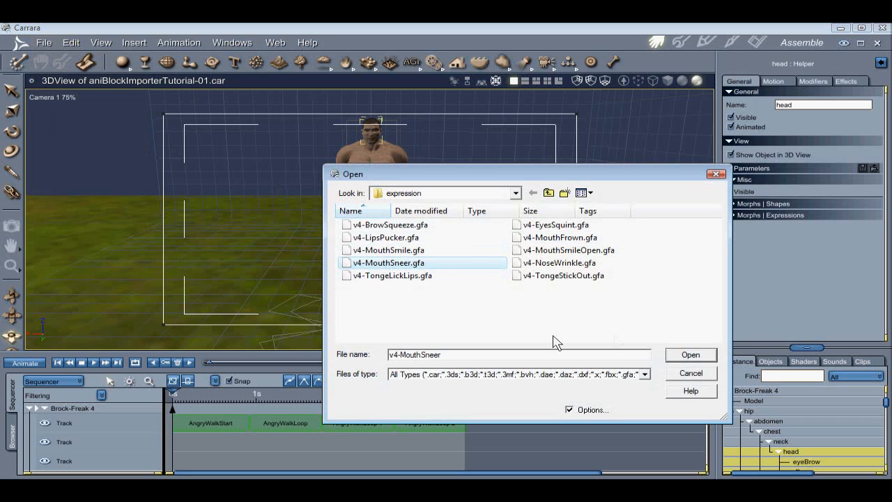
click(690, 355)
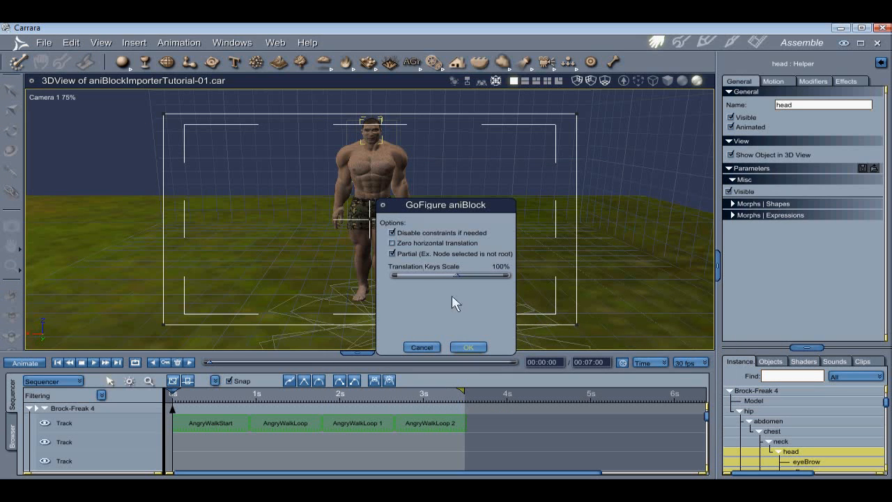
click(468, 348)
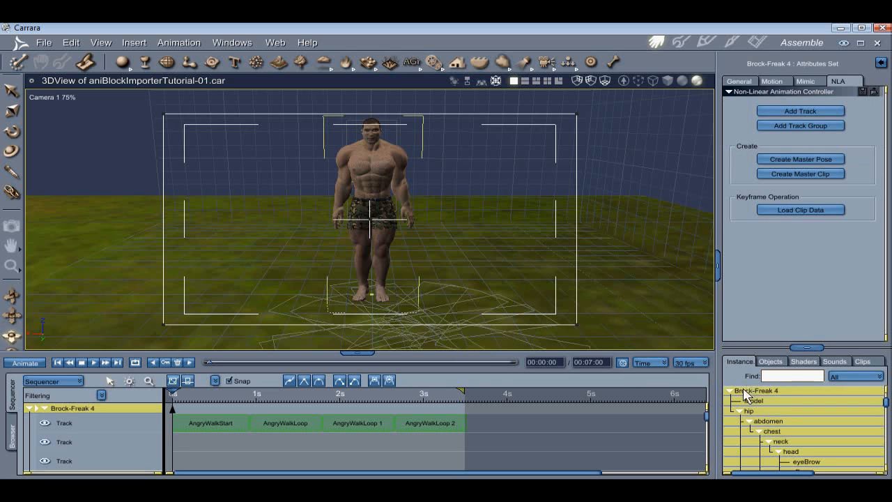
Create a master clip named Sneer from the figure's mouth-sneer keyframes
click(800, 174)
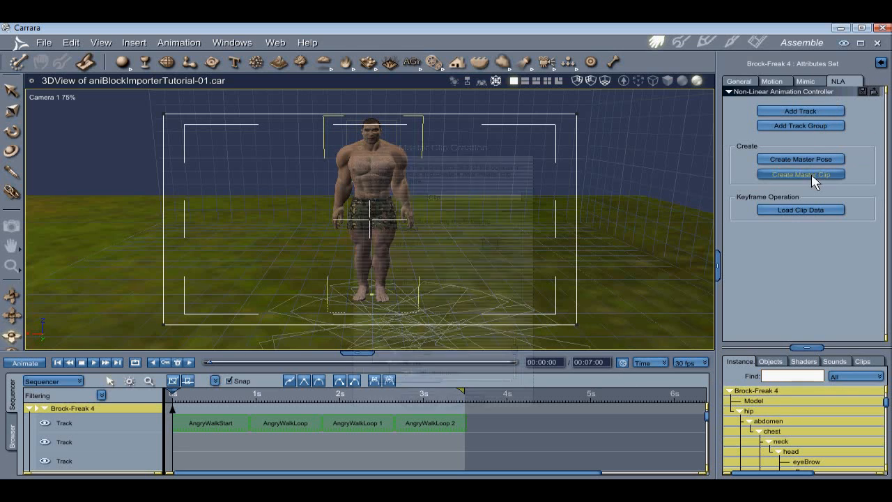
click(800, 173)
text(Sneer)
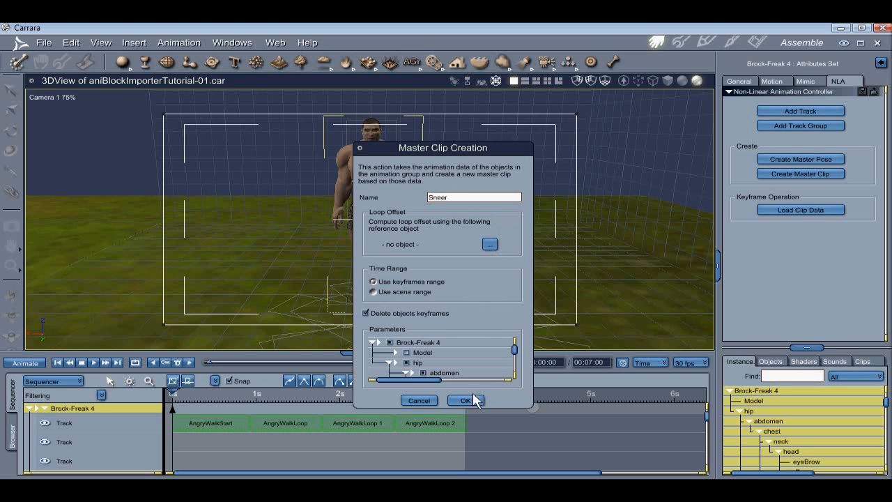
click(466, 400)
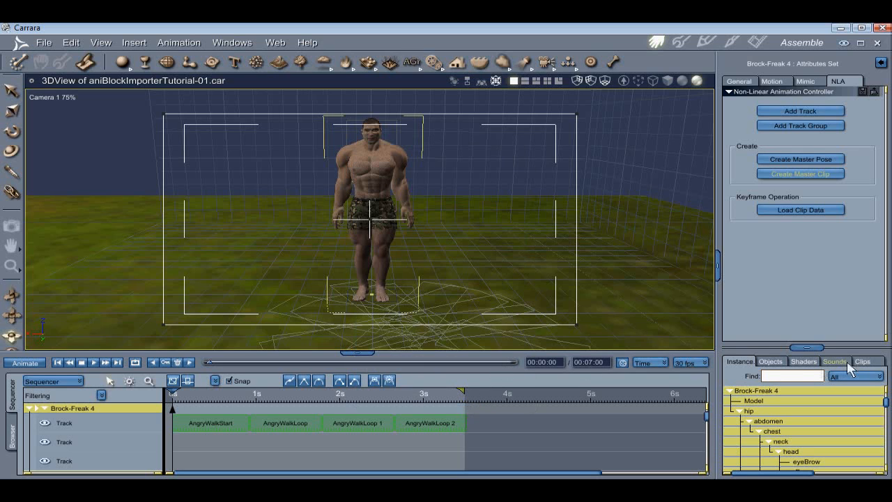
Lengthen the Sneer and Brow clips on the extra tracks to end near 3.5 seconds
click(863, 361)
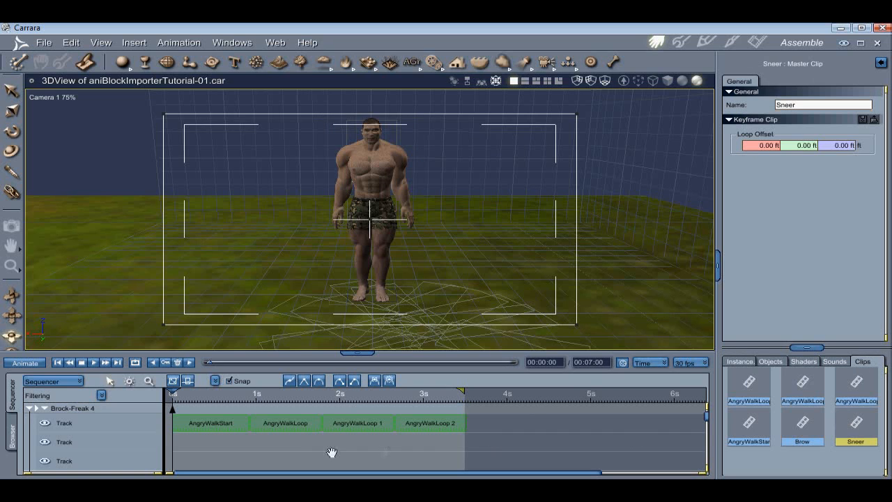
mouse_move(868, 434)
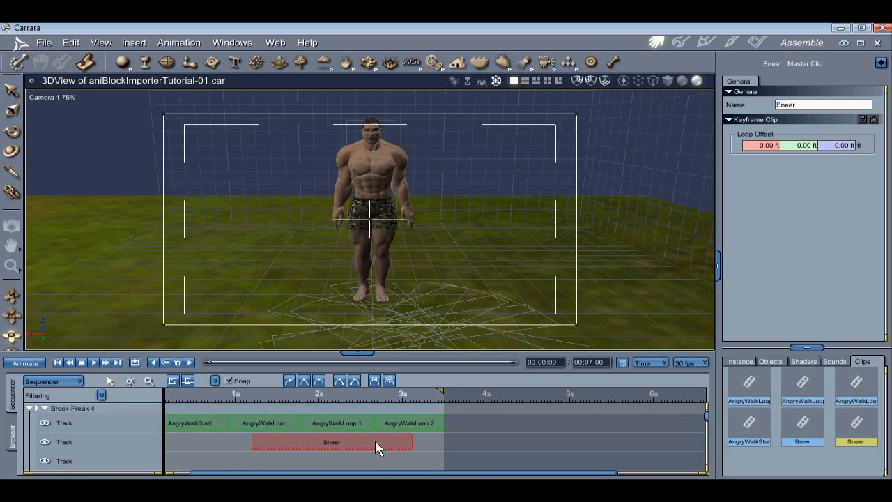
click(331, 442)
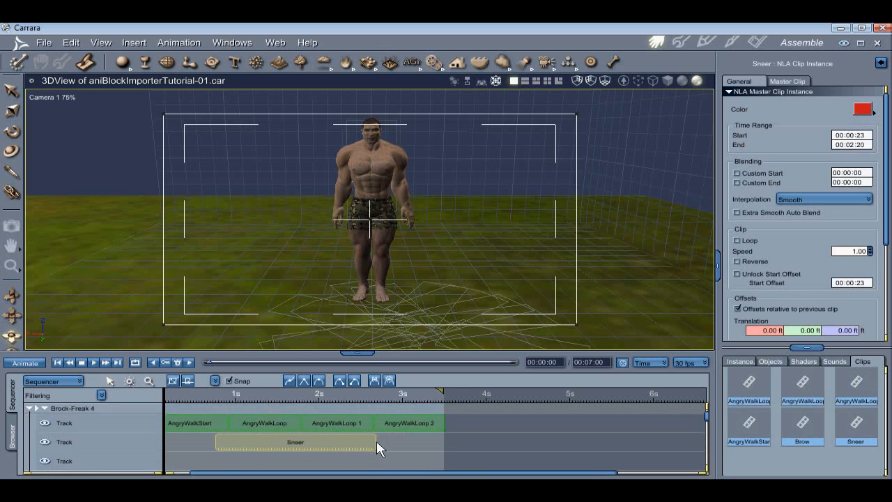
drag(375, 442, 452, 442)
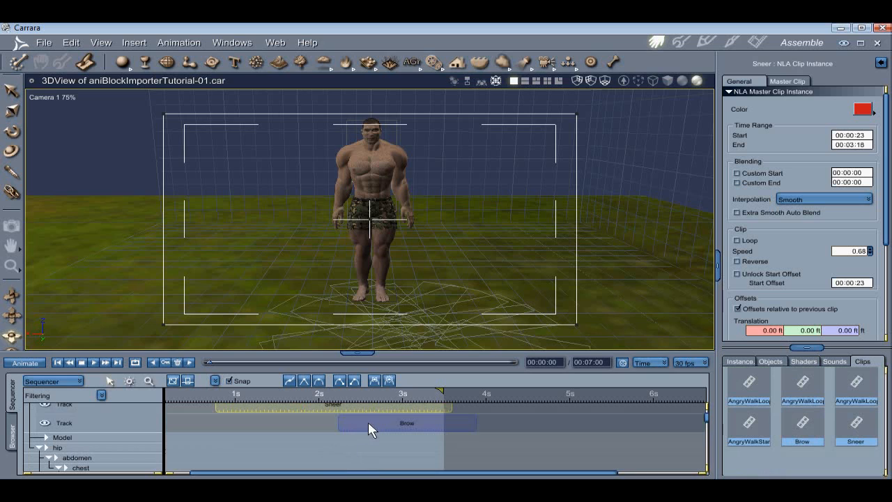
click(247, 423)
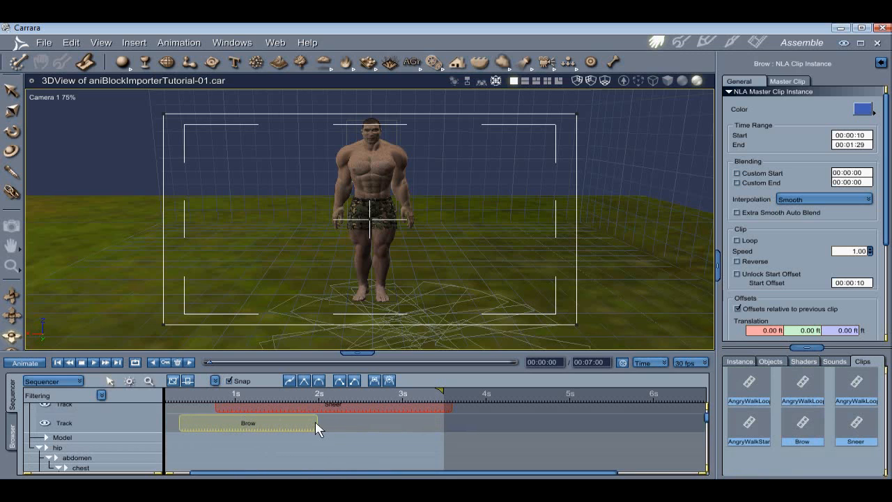
drag(316, 425, 452, 426)
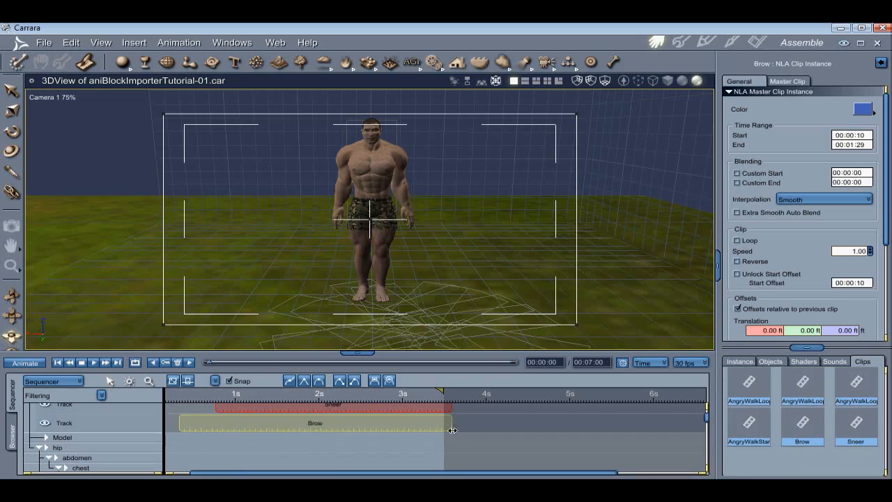